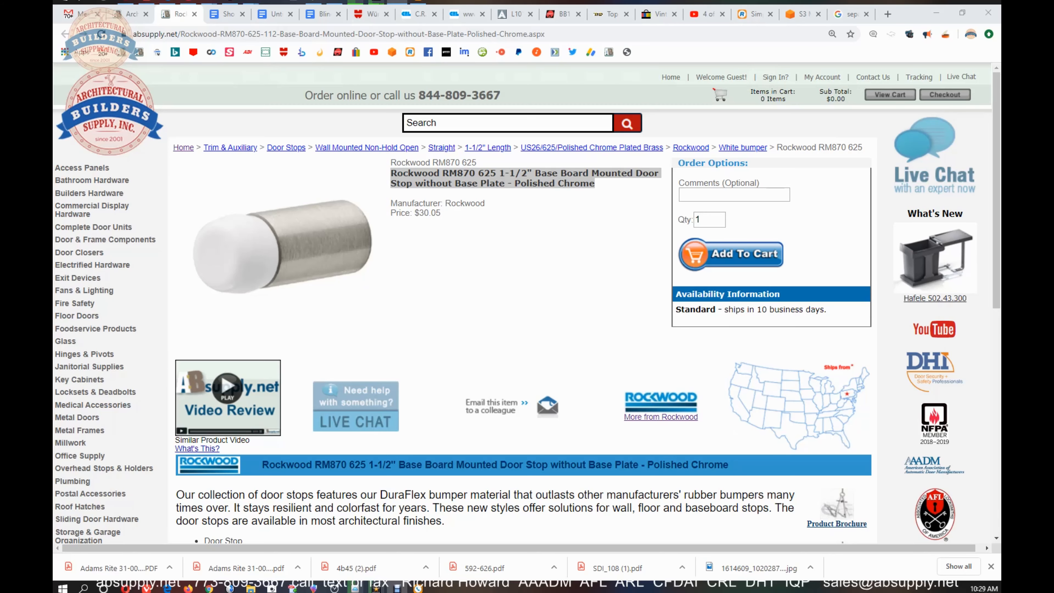
pyautogui.moveTo(213, 278)
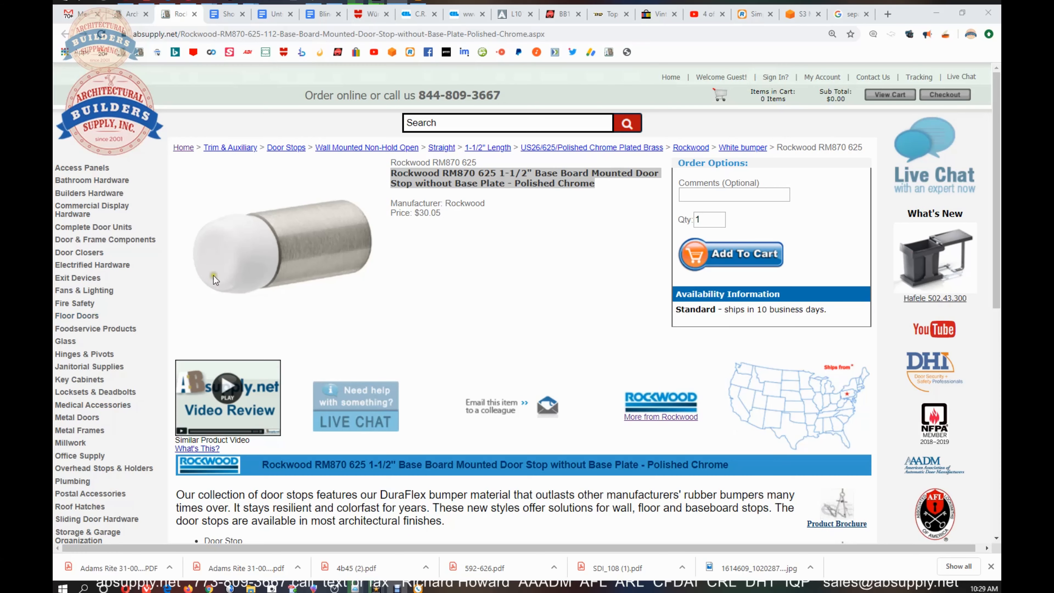
# Step: Search the site for *RM870 after noting the Base Board Mounted spec
pyautogui.scroll(-3)
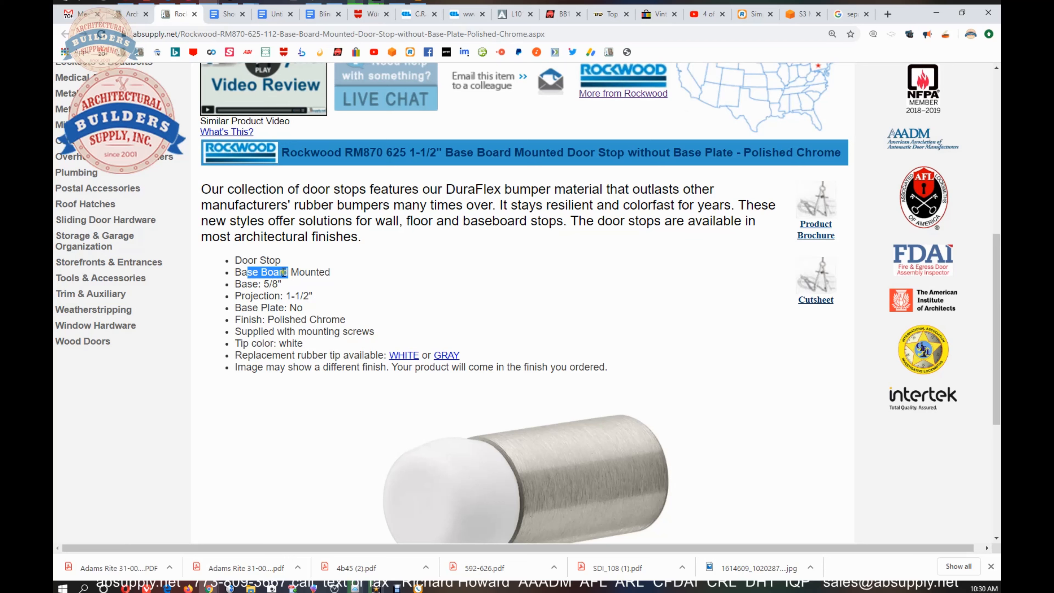
pyautogui.doubleClick(297, 295)
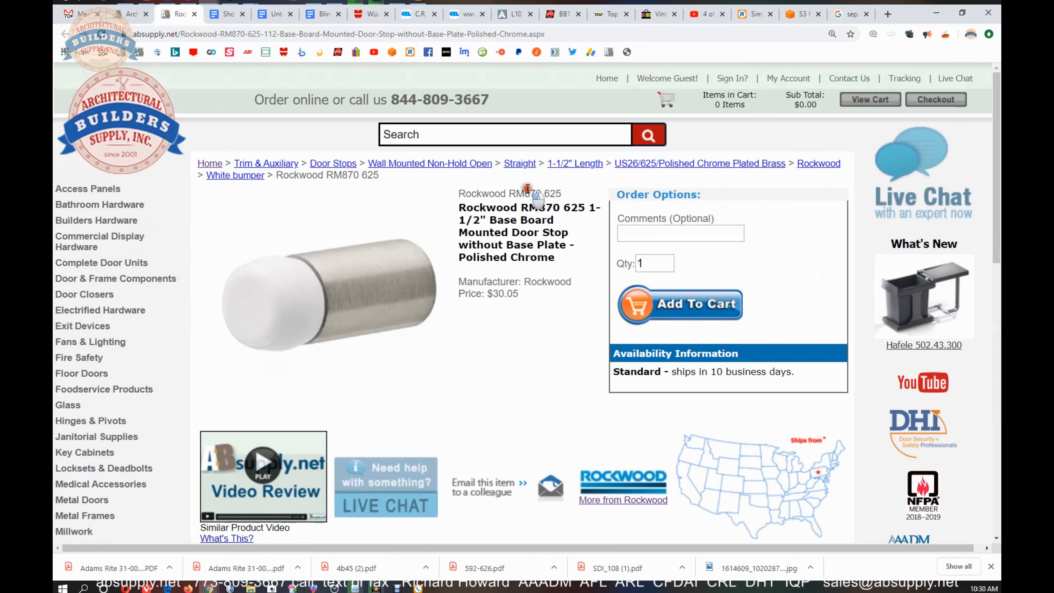
pyautogui.write('*RM870')
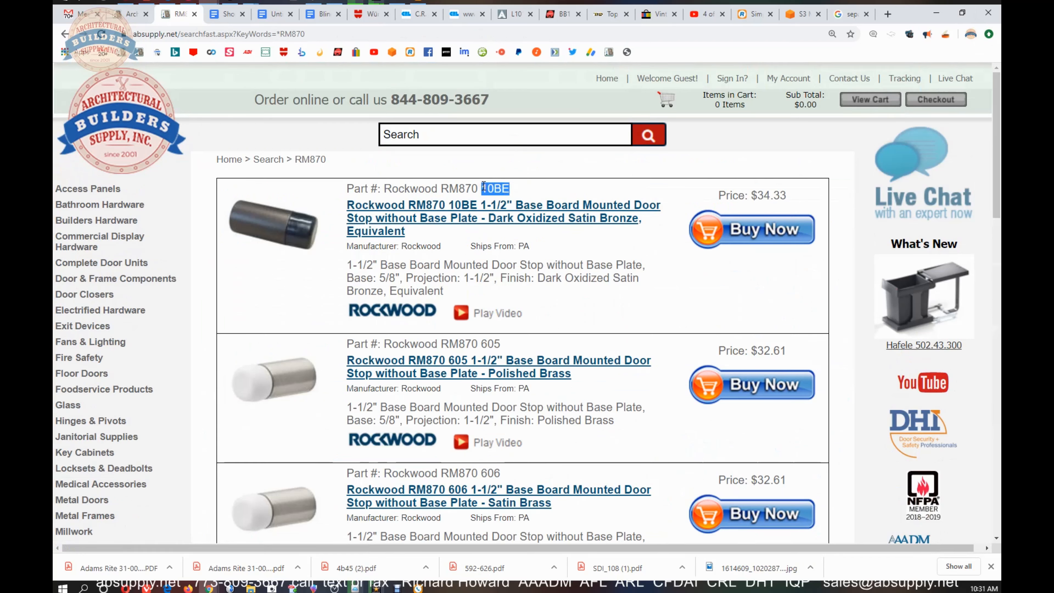
pyautogui.moveTo(528, 242)
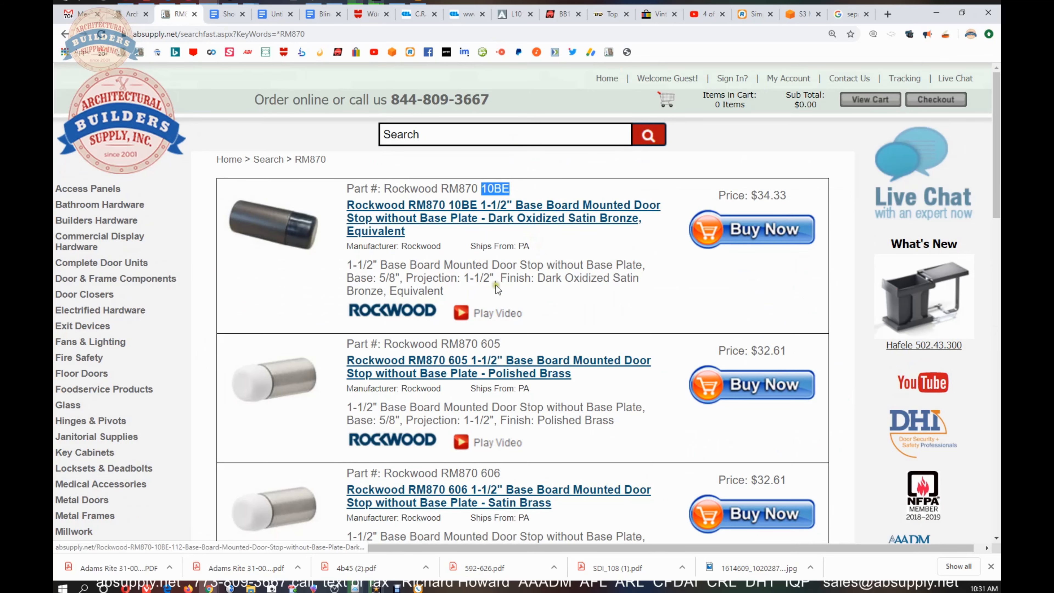
# Step: Scroll the RM870 results comparing the 625, 626, 630, BSP and WSP finish variants and prices
pyautogui.scroll(-3)
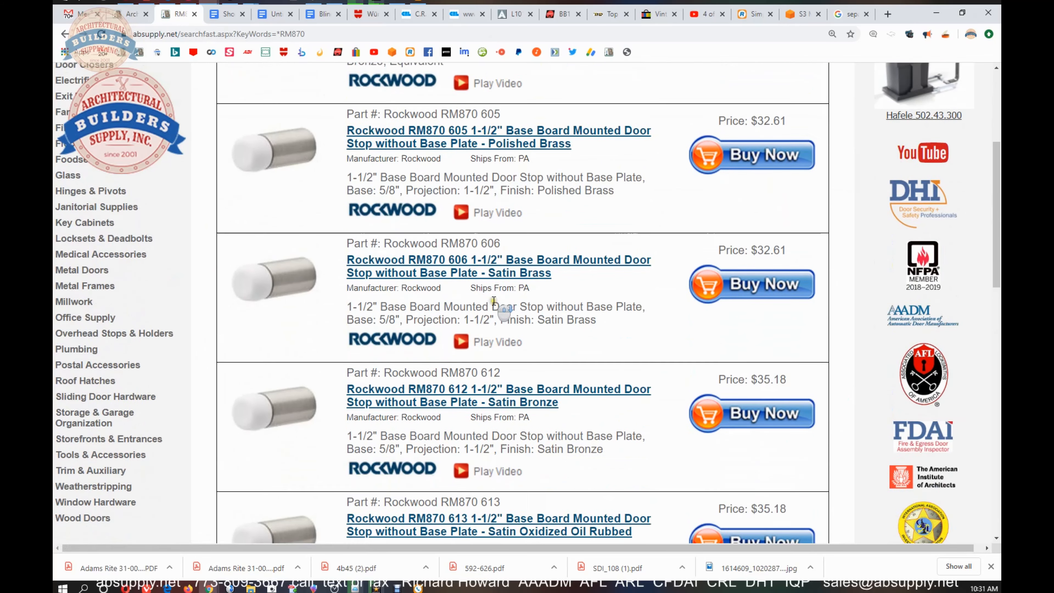
pyautogui.scroll(-3)
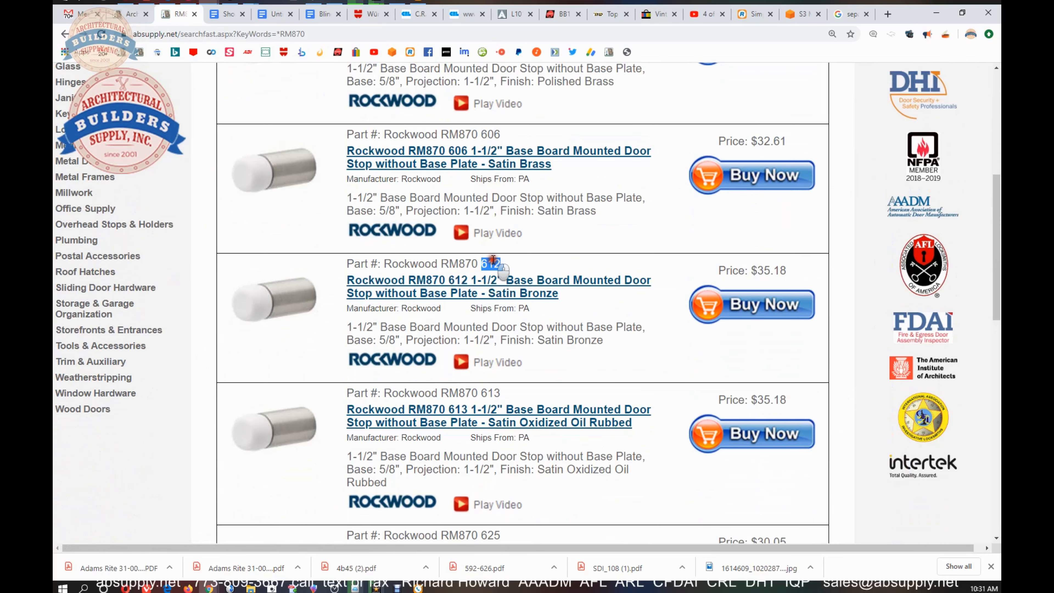
pyautogui.scroll(-3)
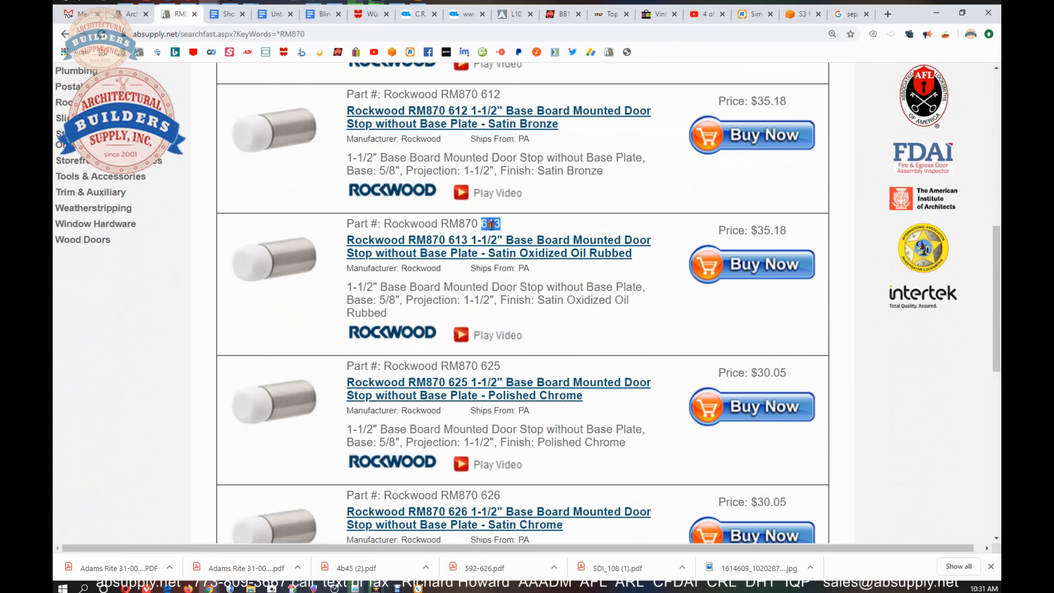
pyautogui.scroll(-3)
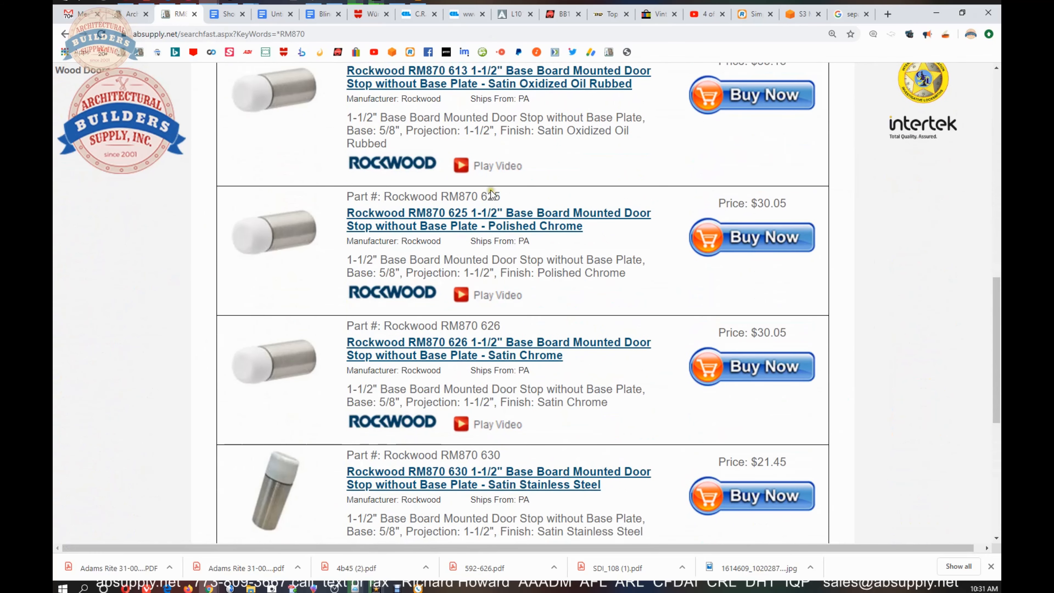
pyautogui.doubleClick(489, 197)
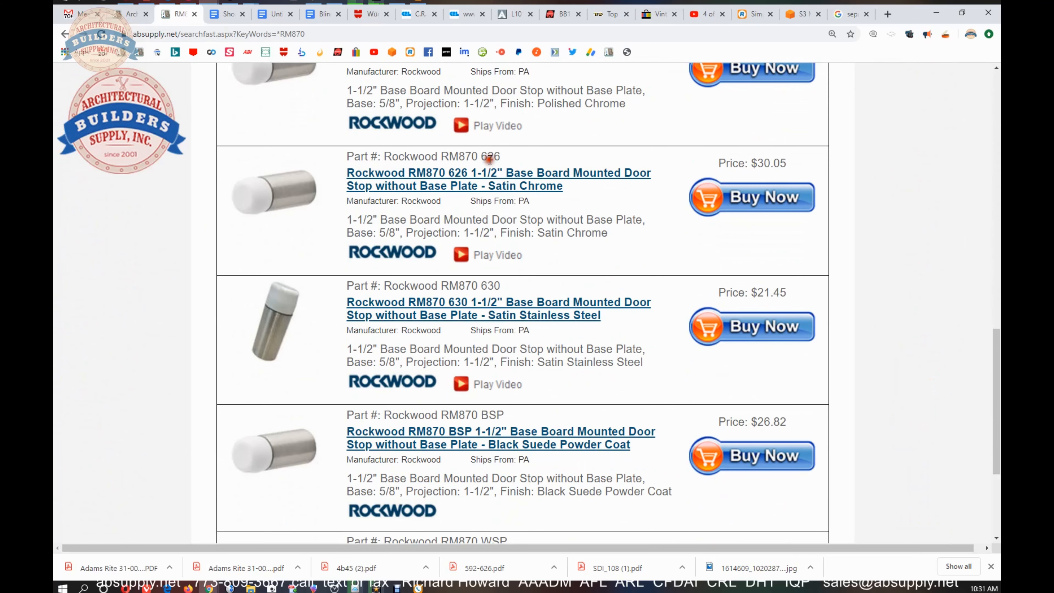
pyautogui.doubleClick(489, 285)
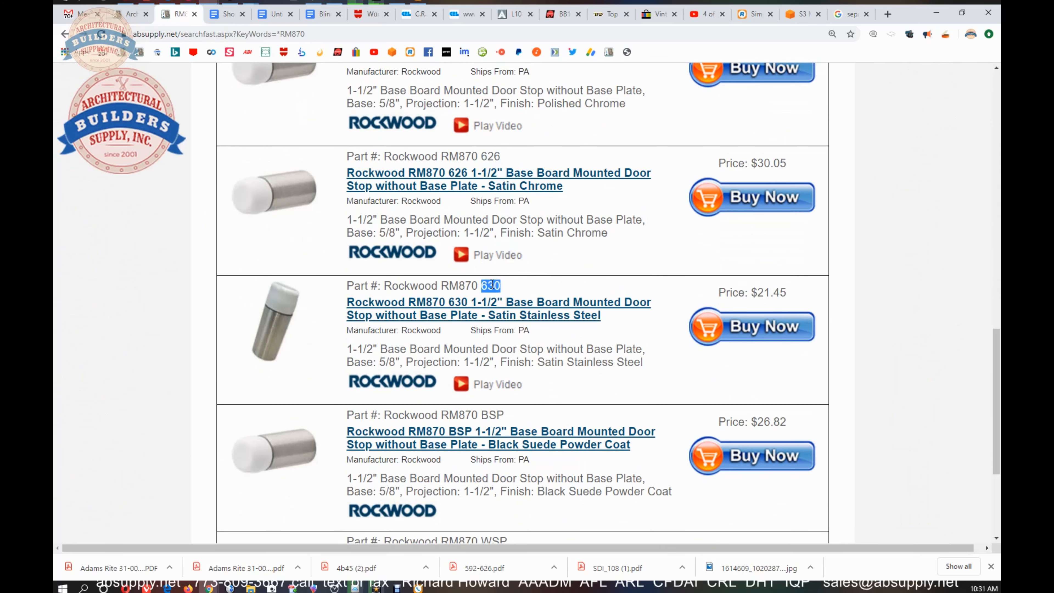
pyautogui.scroll(-3)
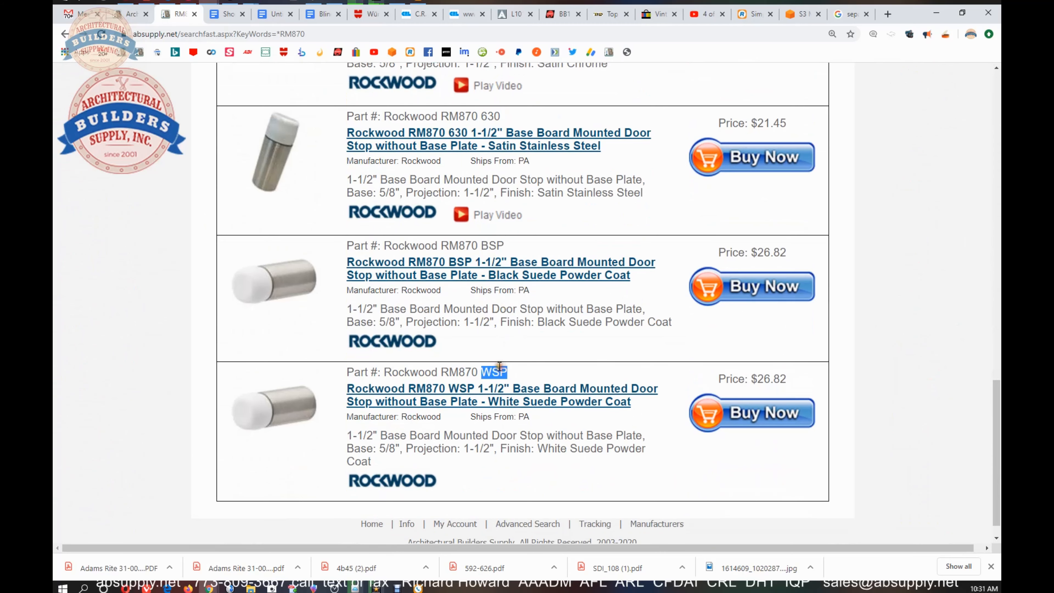
pyautogui.scroll(3)
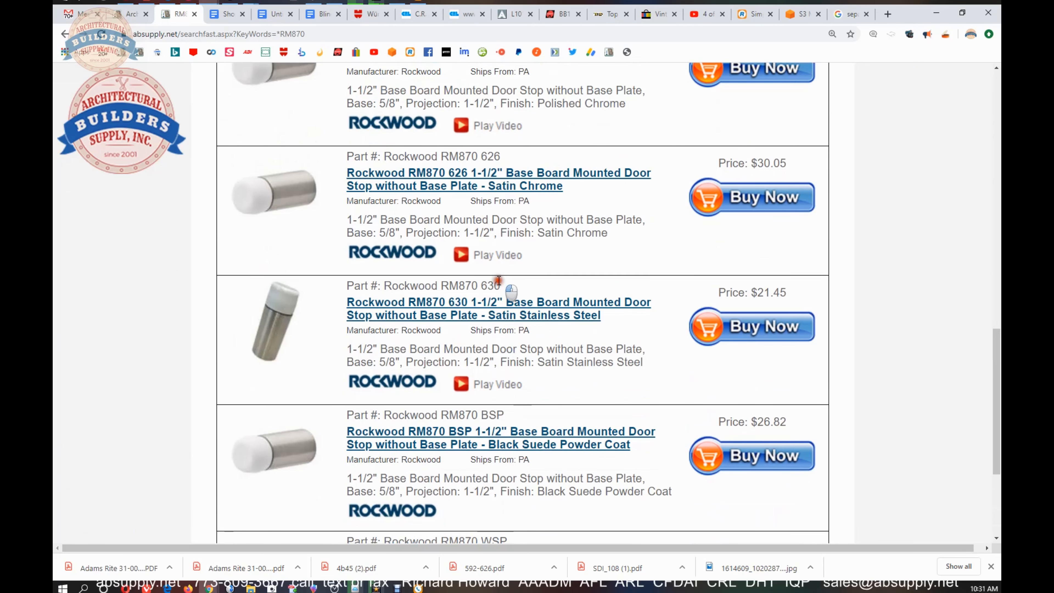
pyautogui.doubleClick(489, 285)
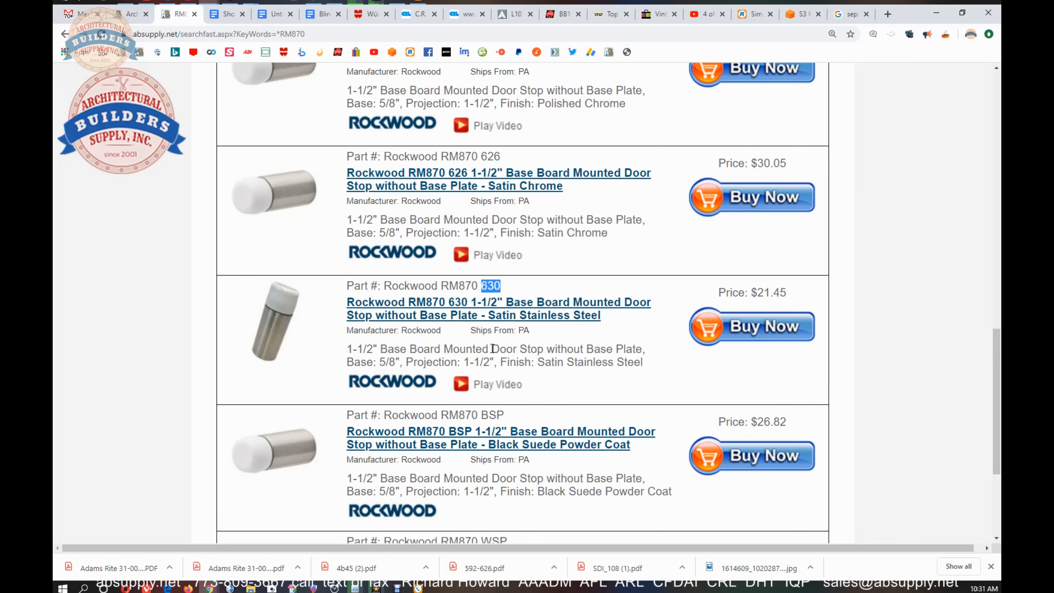
pyautogui.moveTo(491, 348)
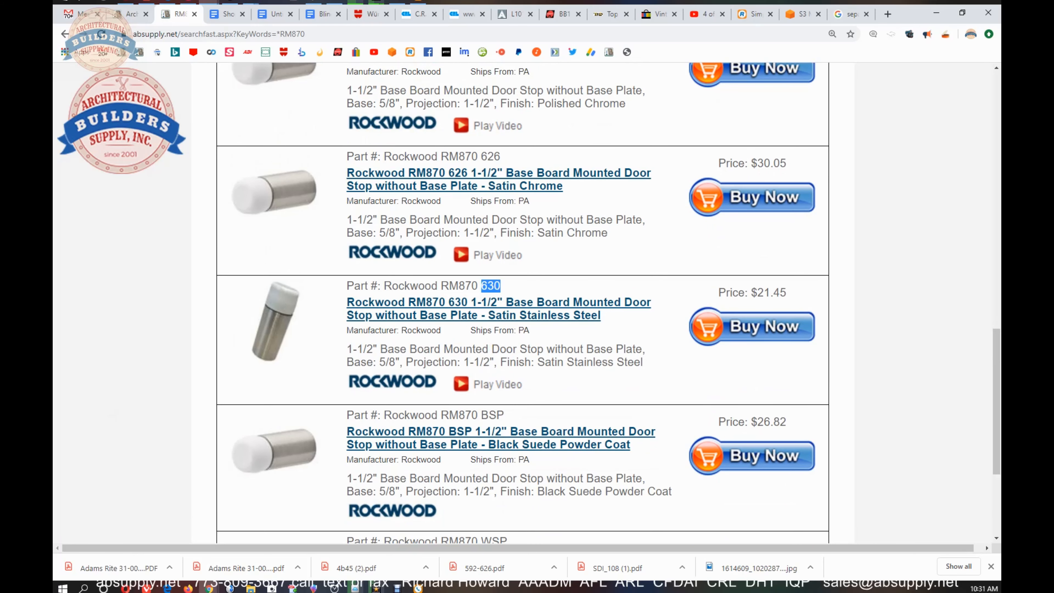
pyautogui.scroll(3)
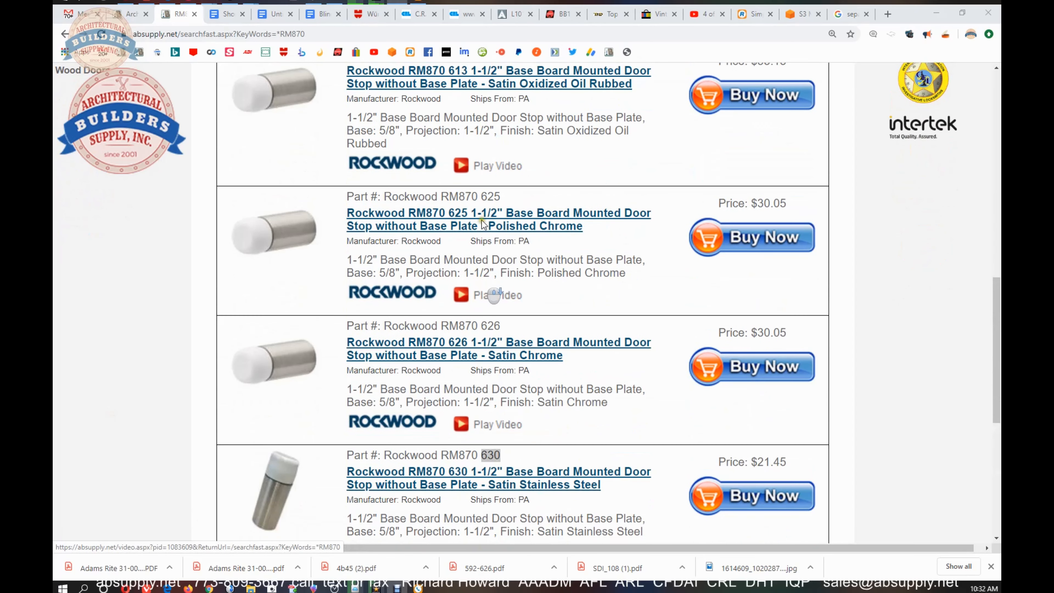
# Step: Open the RM870 625 Polished Chrome product page and scroll to its specifications
pyautogui.click(497, 212)
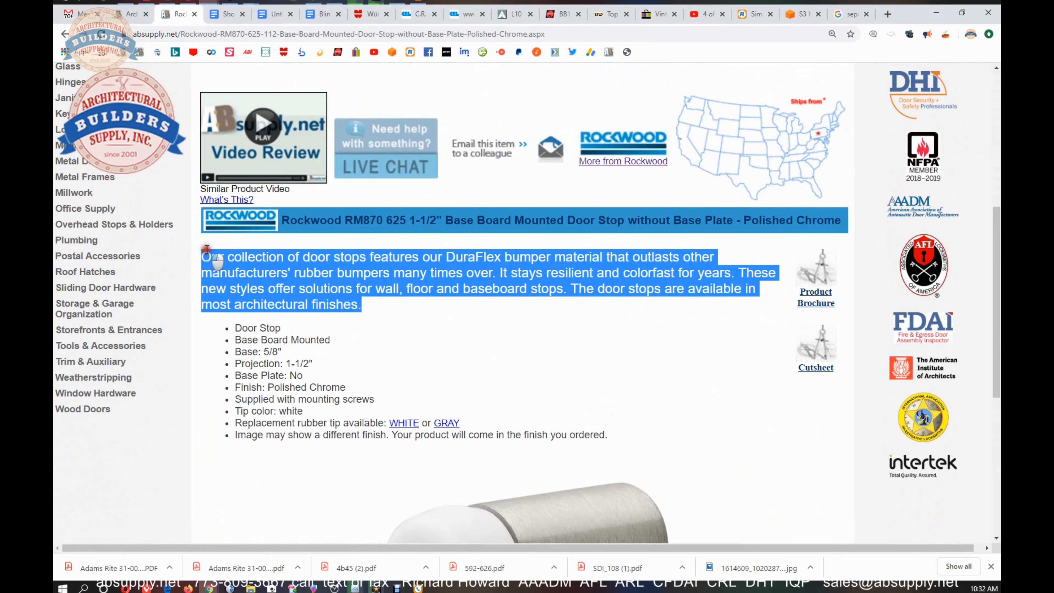
pyautogui.moveTo(446, 257)
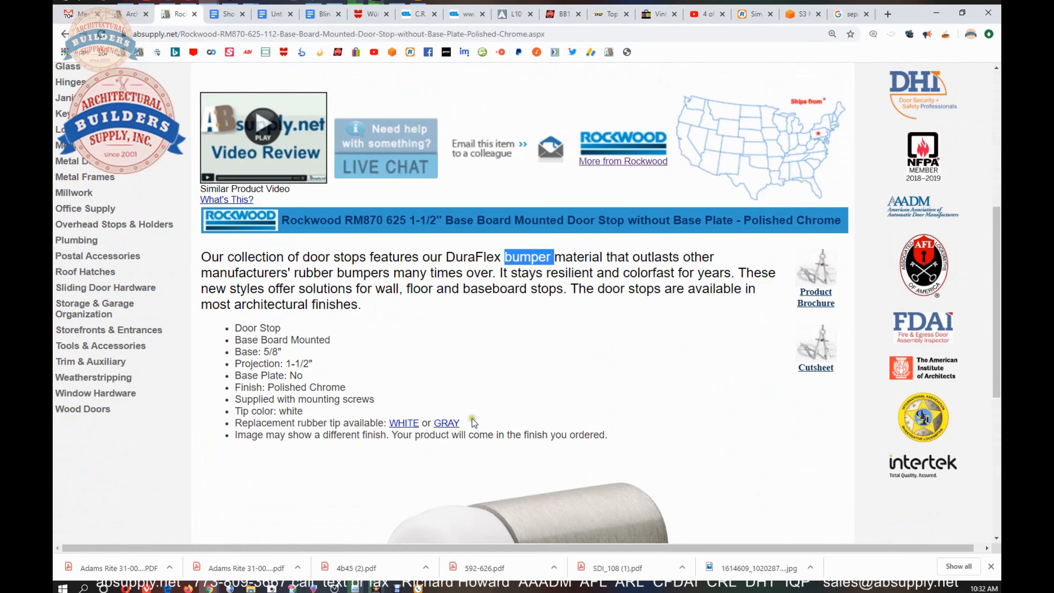
pyautogui.moveTo(479, 433)
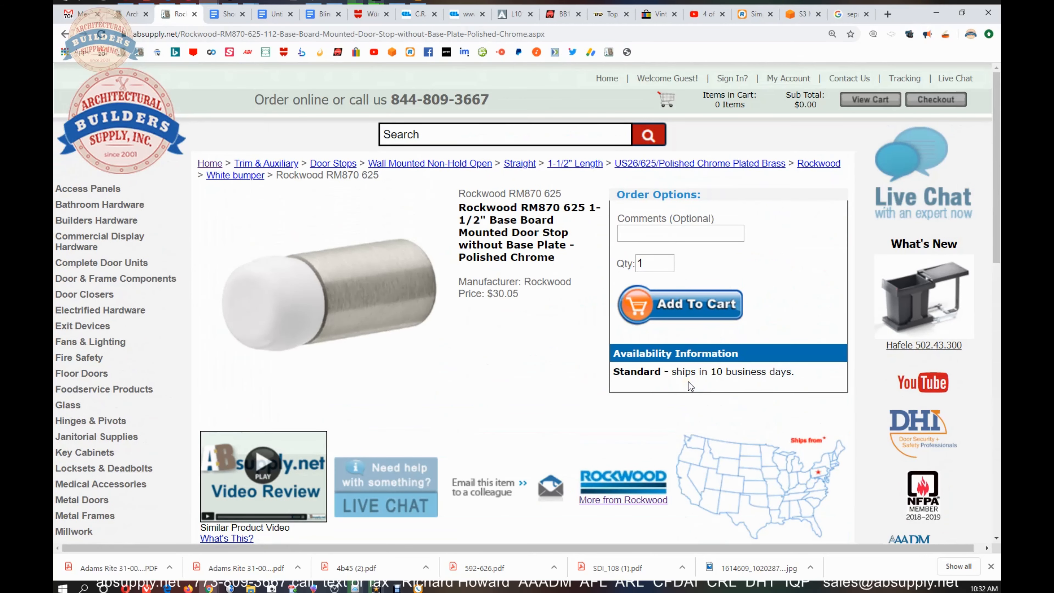
pyautogui.scroll(-3)
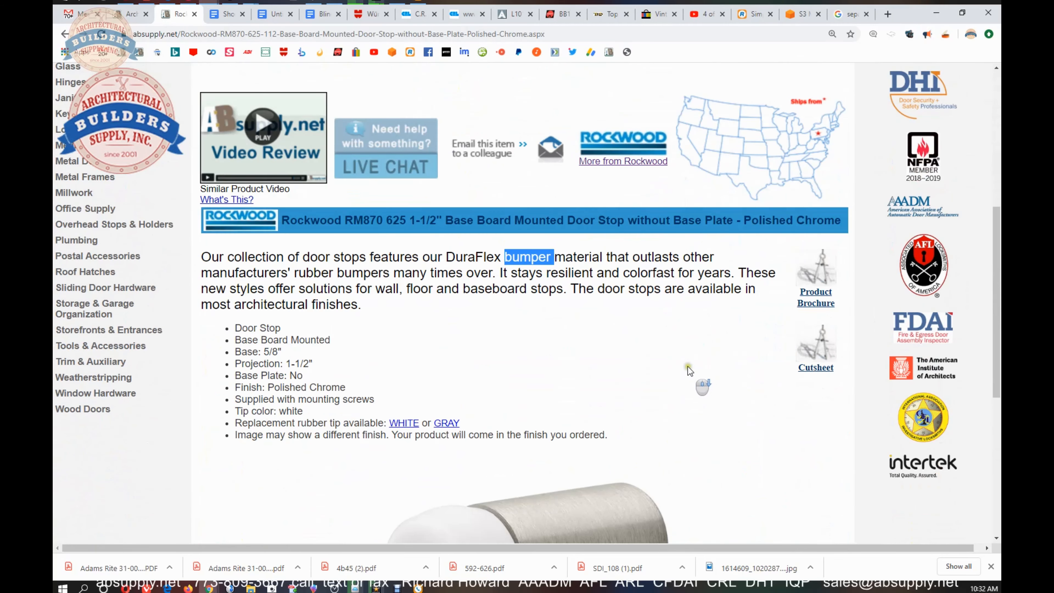
pyautogui.scroll(-3)
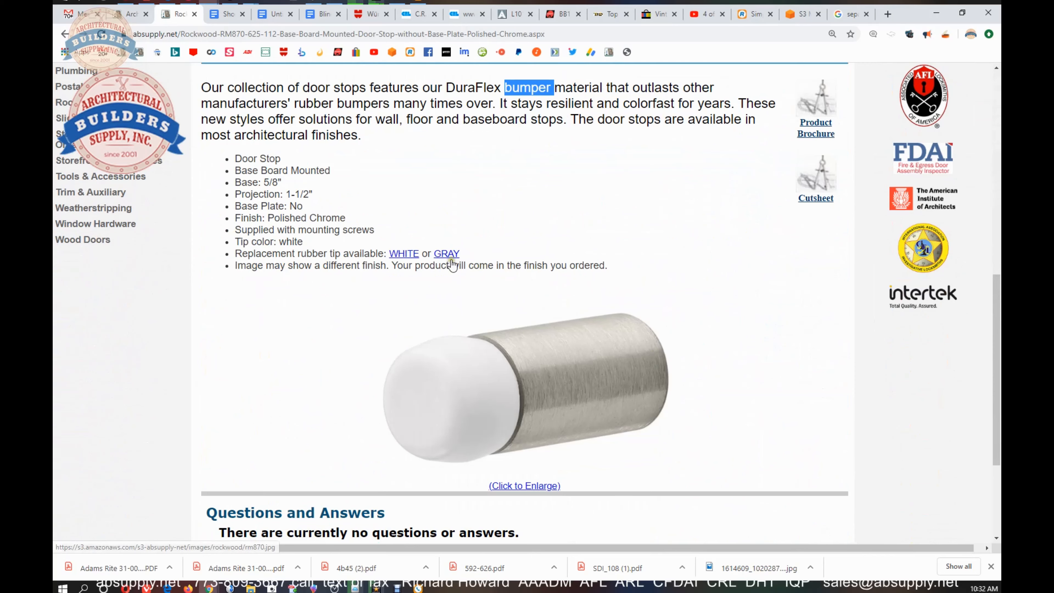
pyautogui.click(403, 253)
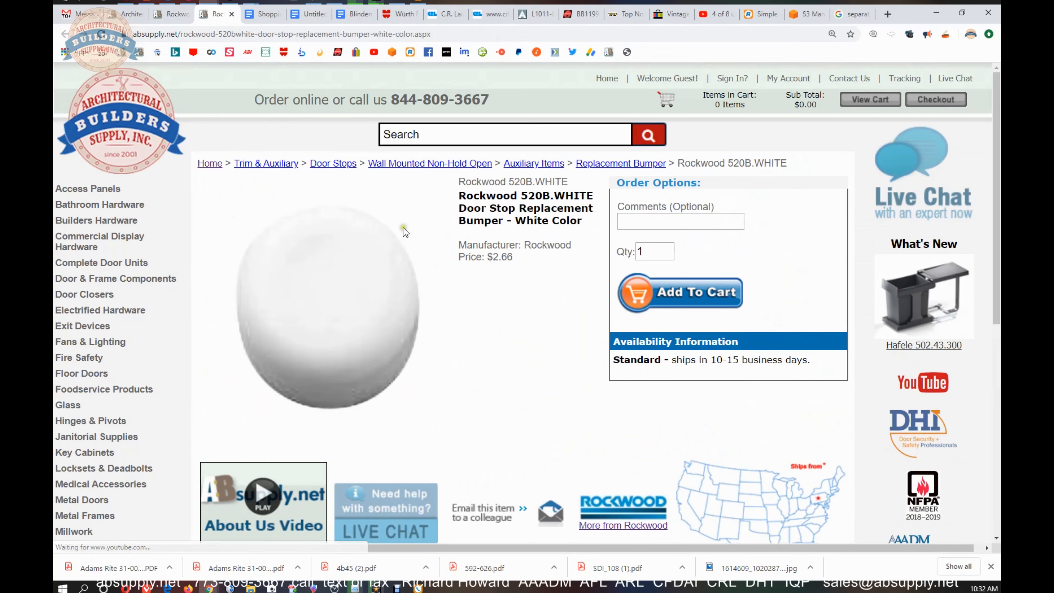
pyautogui.moveTo(235, 14)
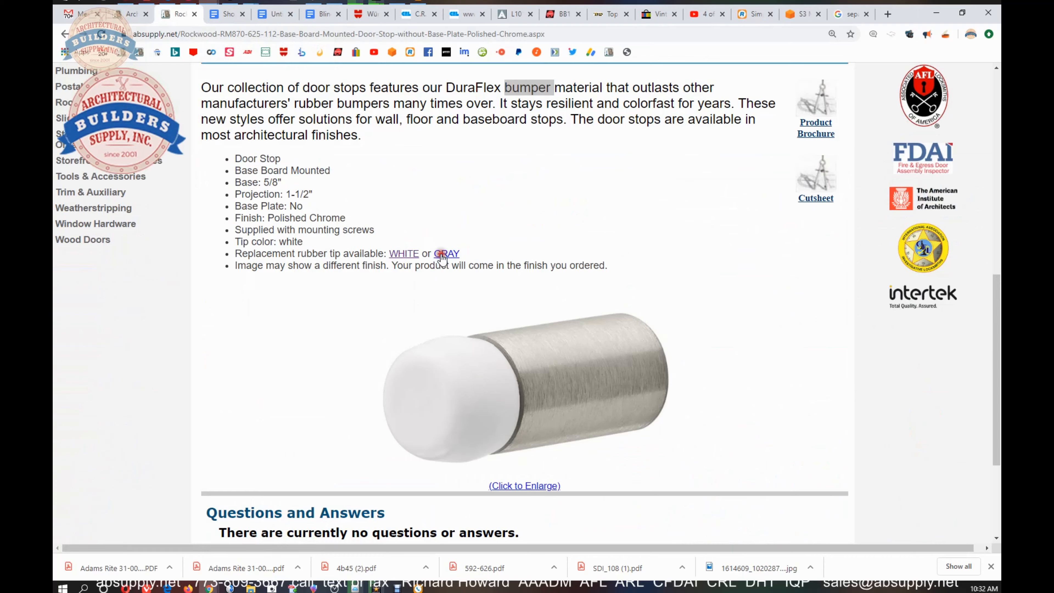
pyautogui.click(446, 253)
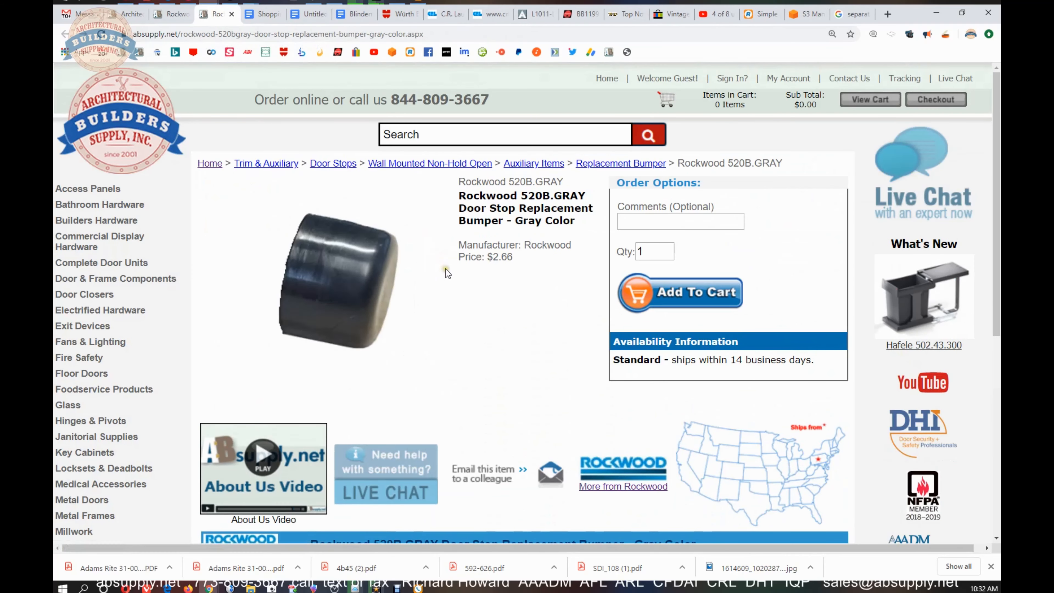
pyautogui.scroll(-3)
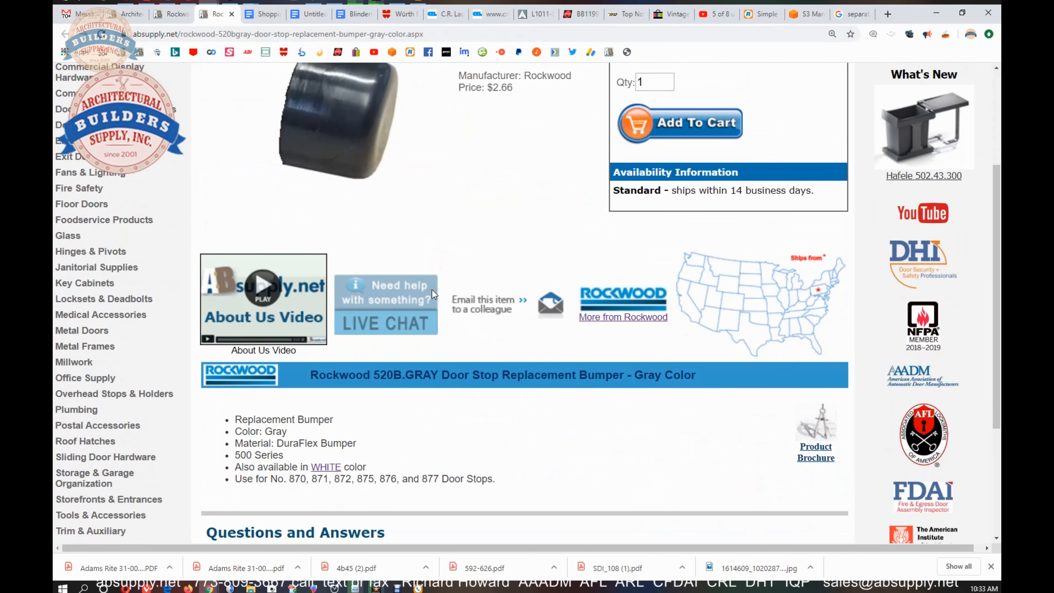
pyautogui.scroll(-3)
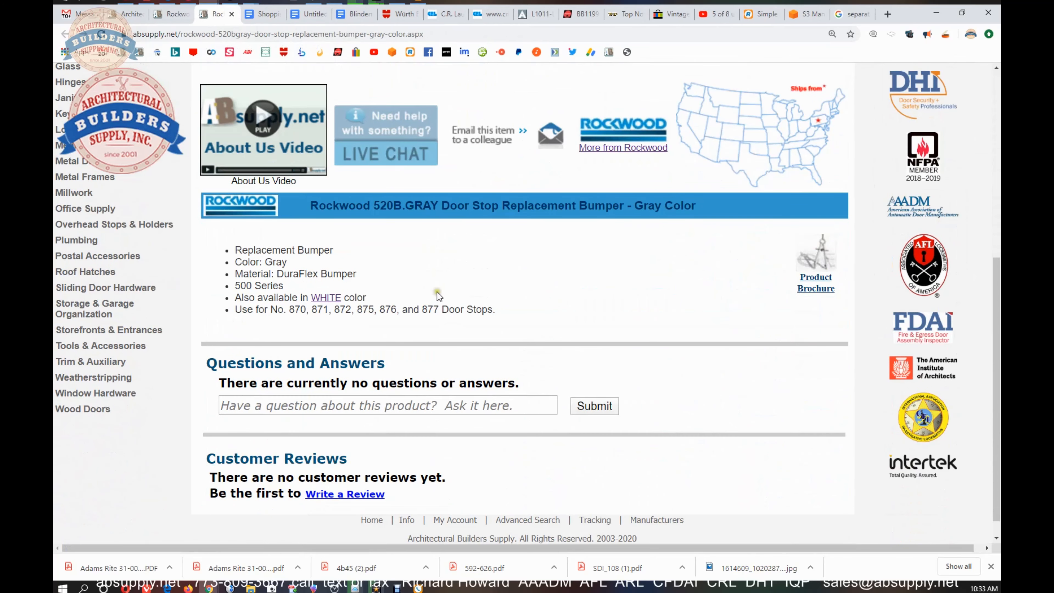
pyautogui.scroll(3)
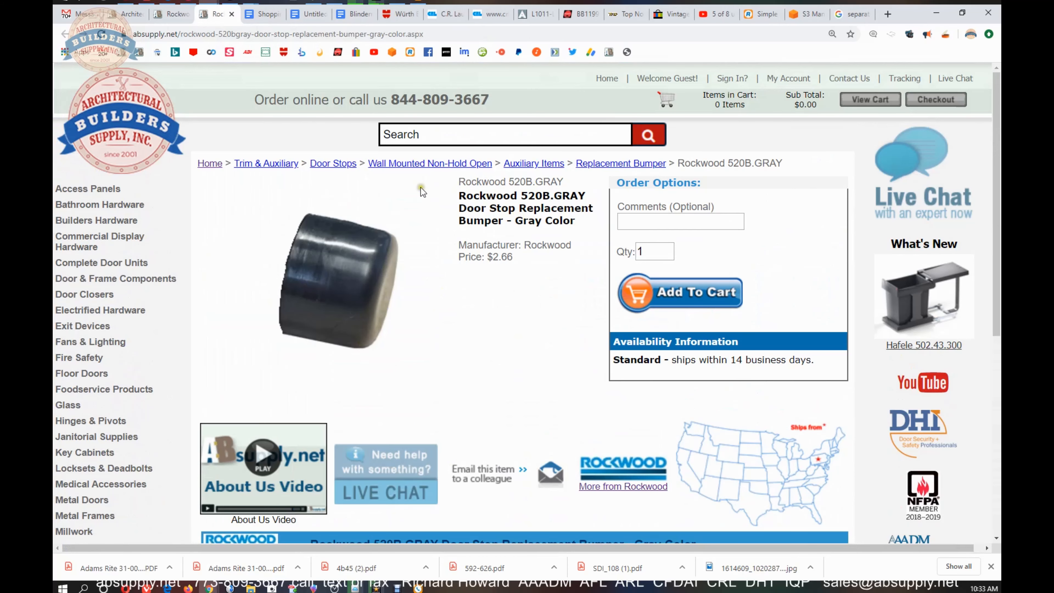
pyautogui.scroll(-3)
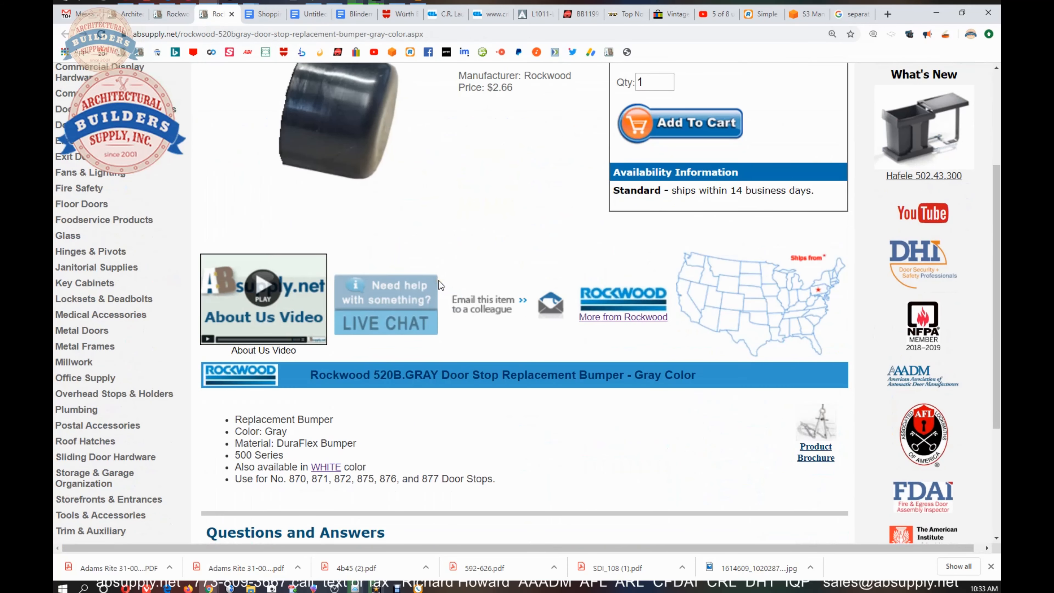
pyautogui.moveTo(443, 284)
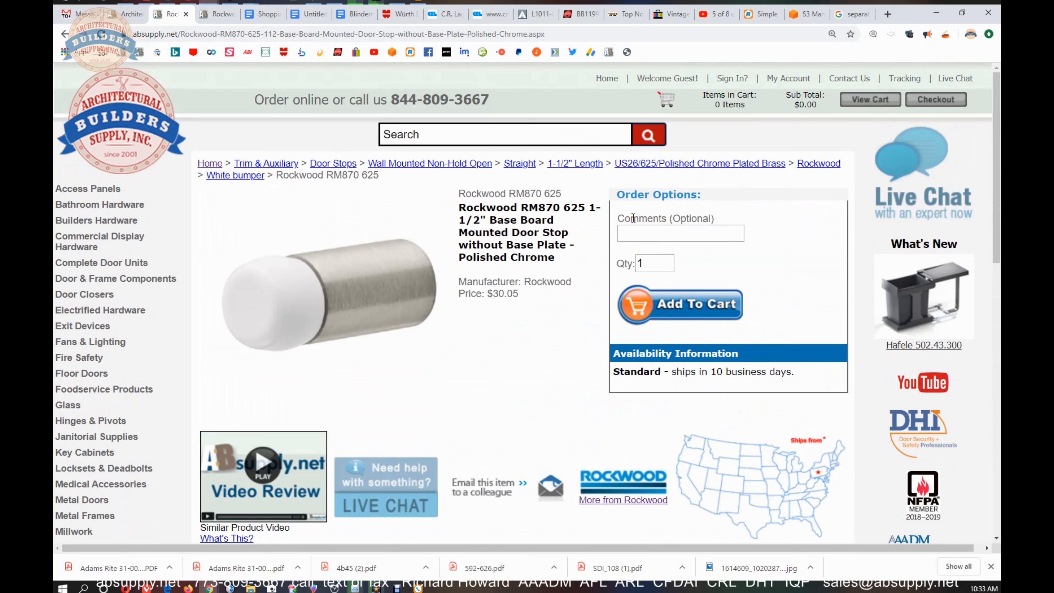
pyautogui.moveTo(348, 363)
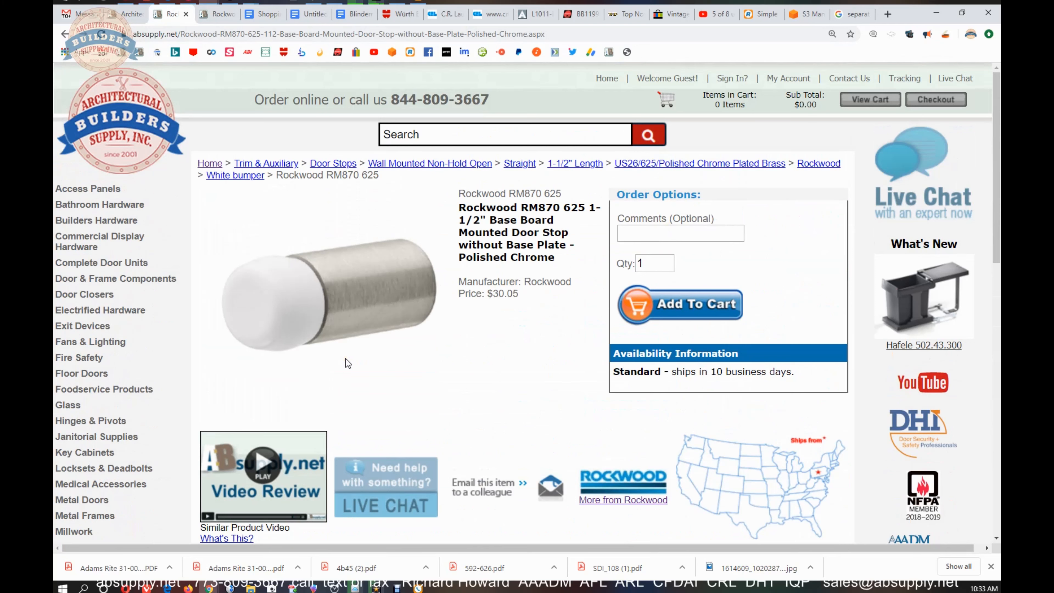
pyautogui.moveTo(340, 344)
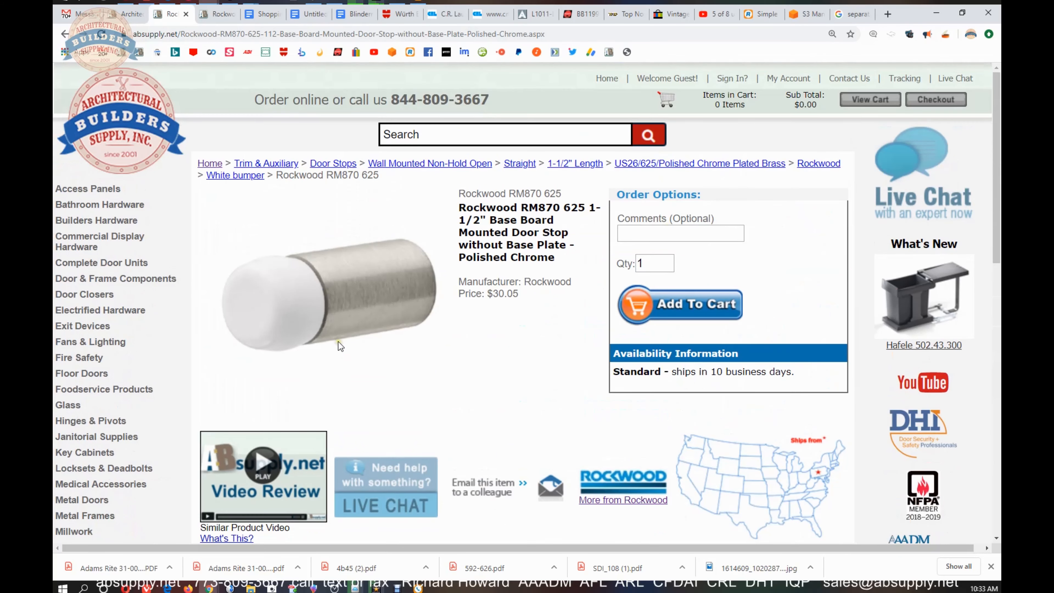
pyautogui.moveTo(378, 350)
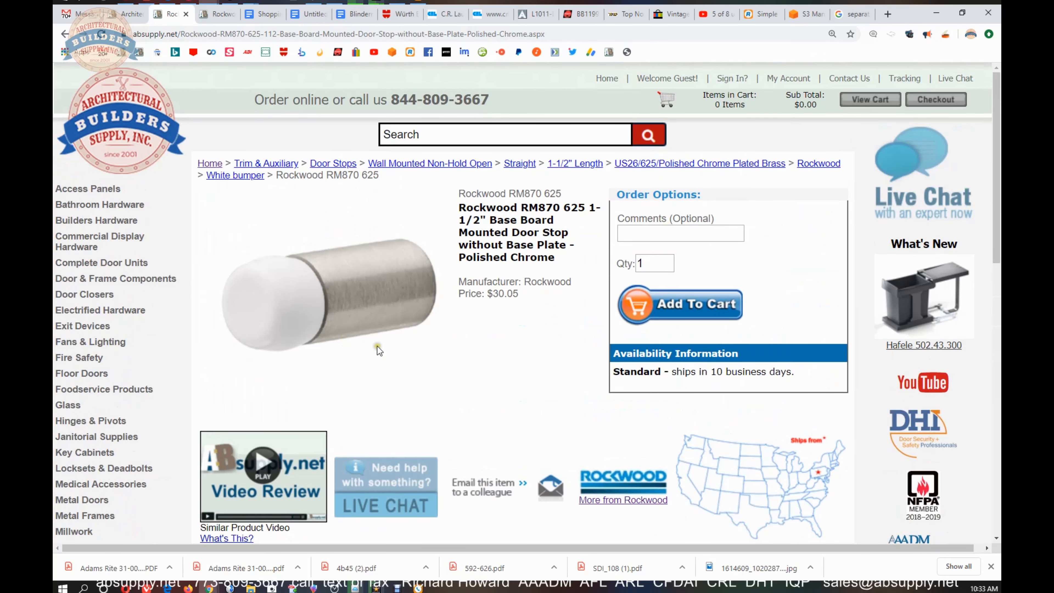
# Step: Scroll to the RM870 625 description and open its Cutsheet document link
pyautogui.scroll(-3)
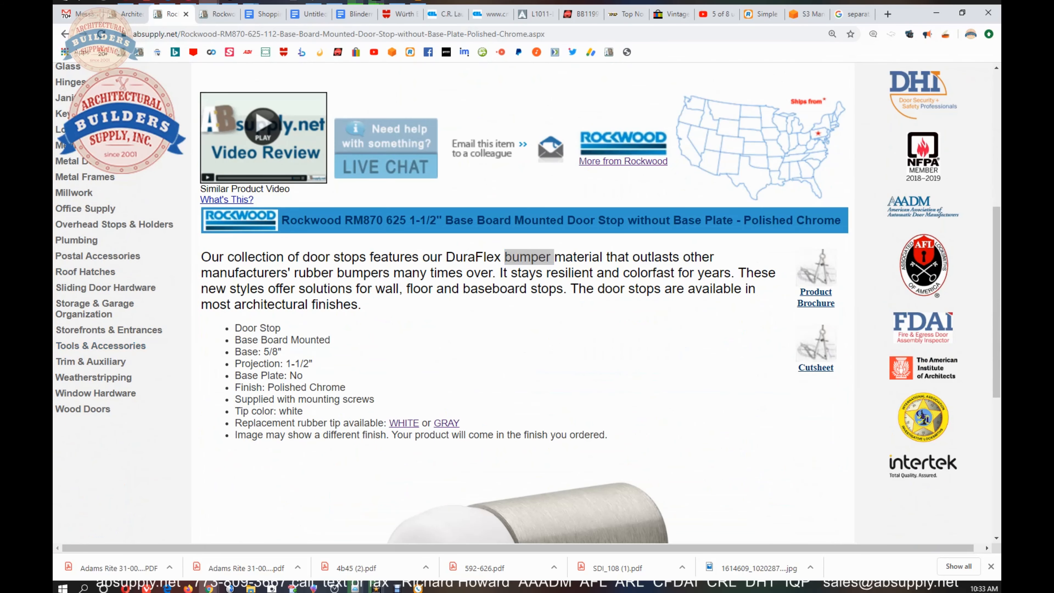
pyautogui.click(446, 423)
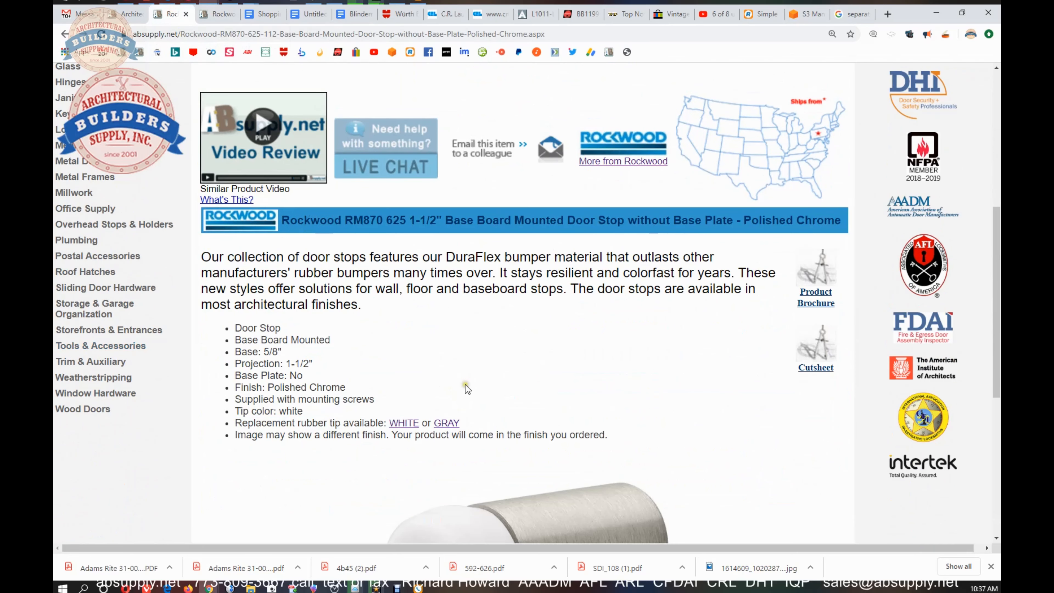
pyautogui.moveTo(676, 400)
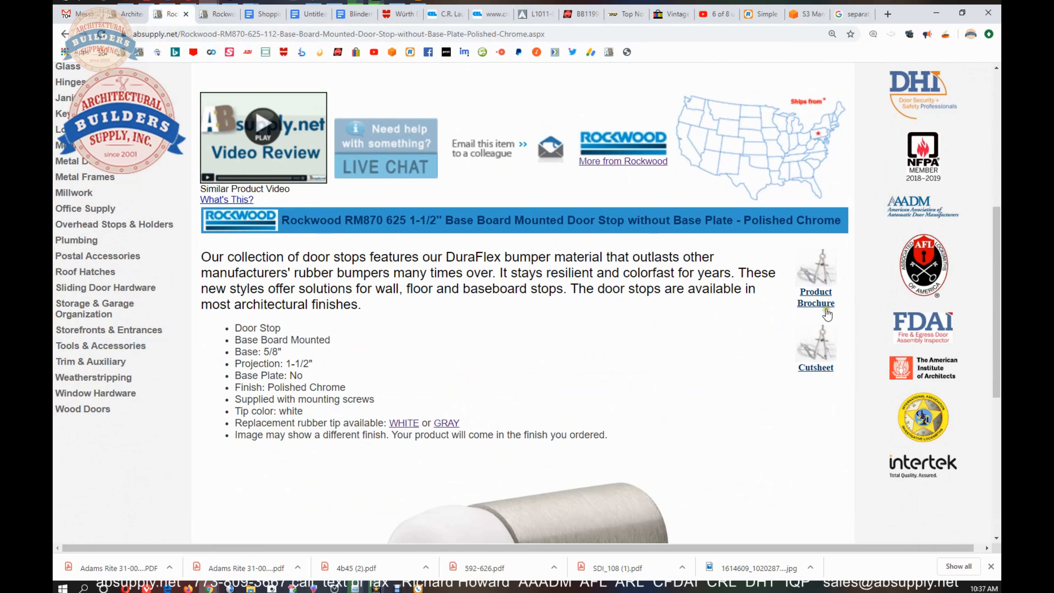
pyautogui.click(815, 367)
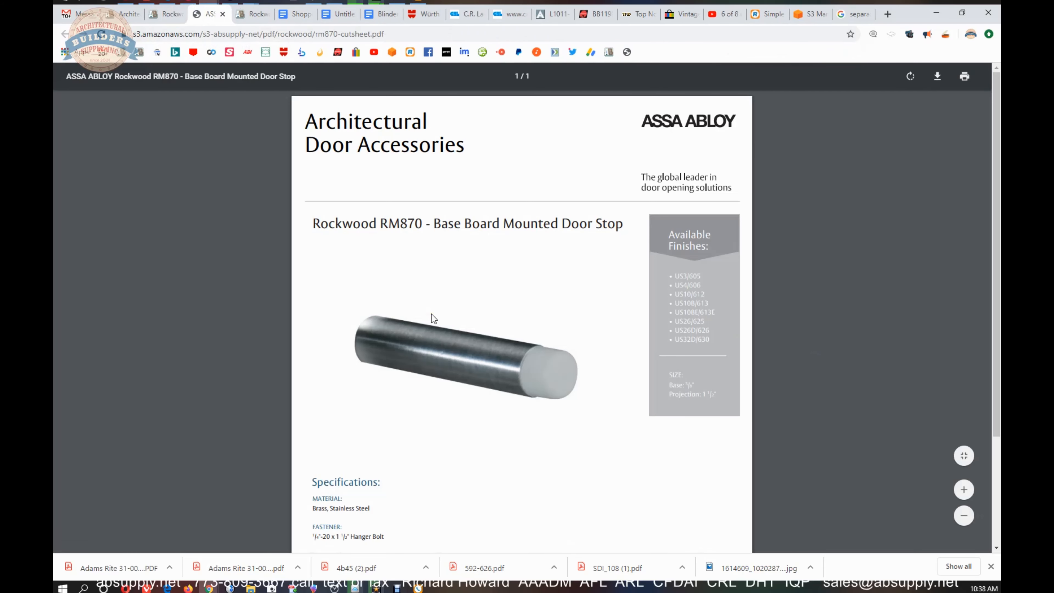
# Step: Read through the RM870 cutsheet's available finishes and size details
pyautogui.click(430, 318)
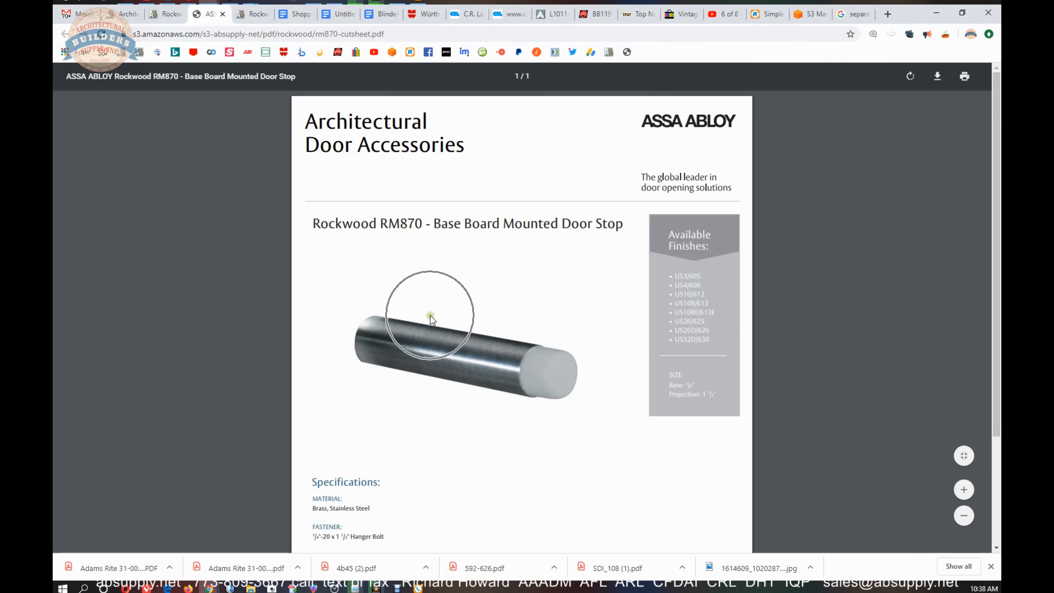
pyautogui.scroll(-3)
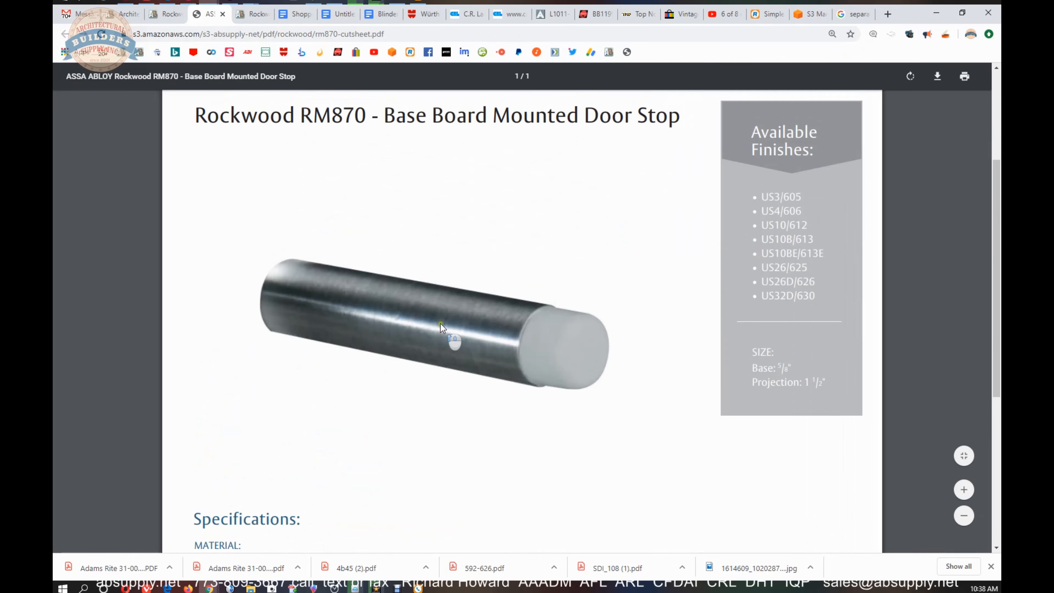
pyautogui.scroll(-3)
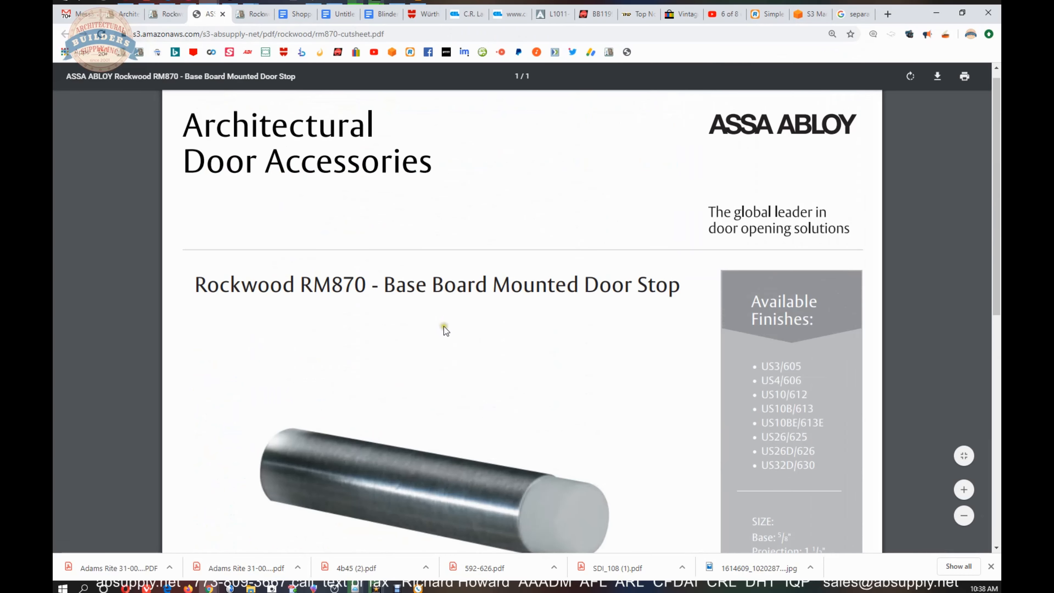
pyautogui.scroll(-3)
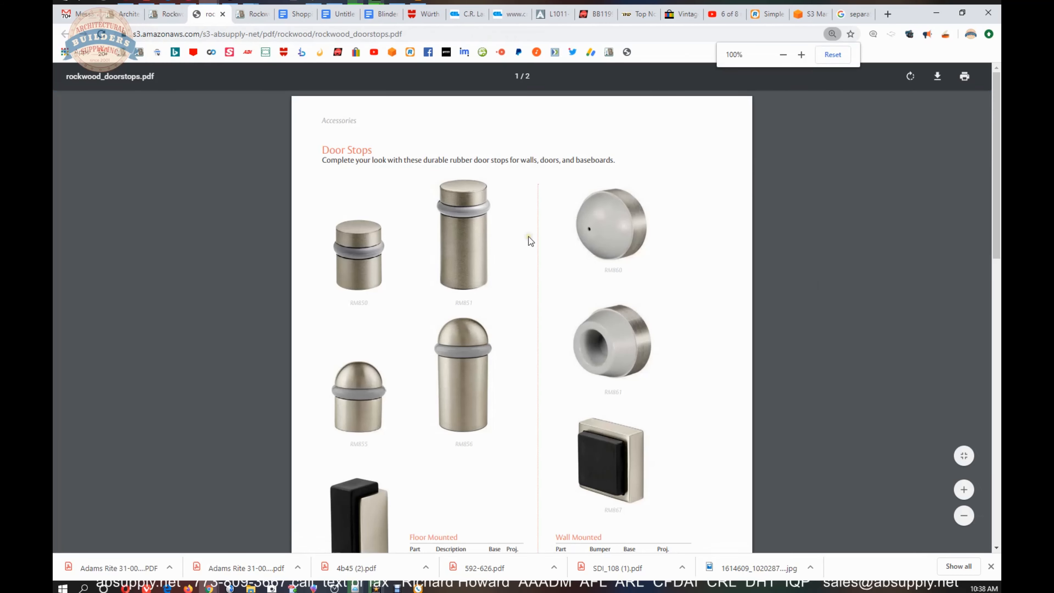
# Step: Scroll the door stops brochure past the floor and wall mounted tables to the base board stops
pyautogui.scroll(-3)
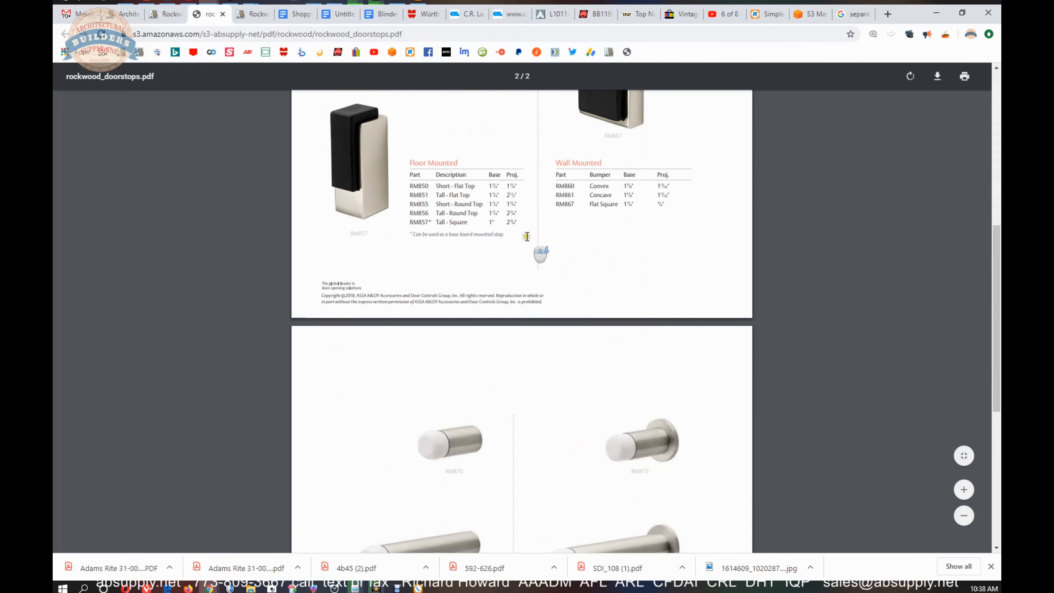
pyautogui.scroll(-3)
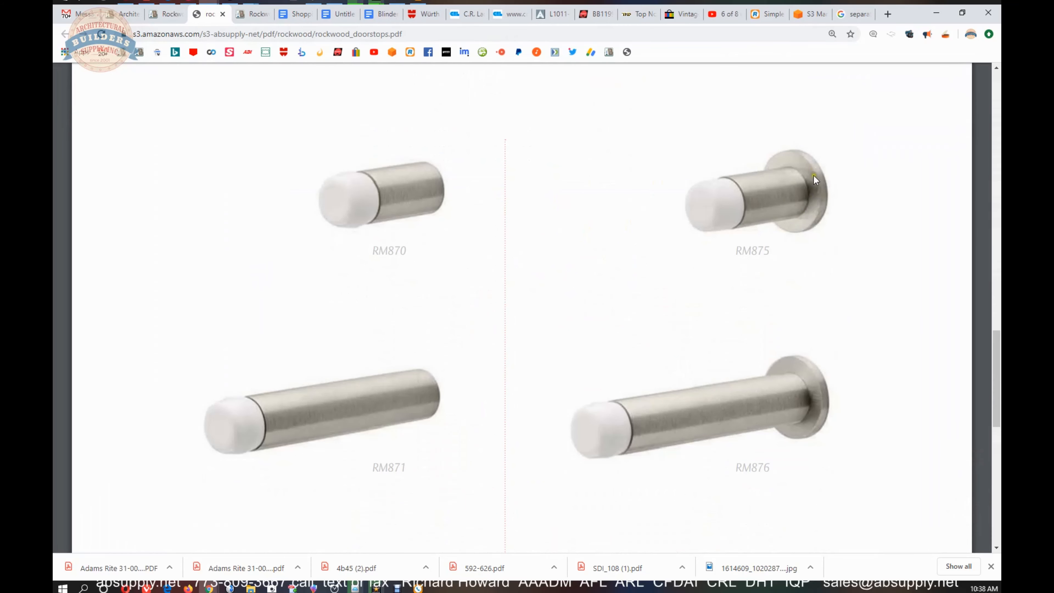
pyautogui.moveTo(779, 155)
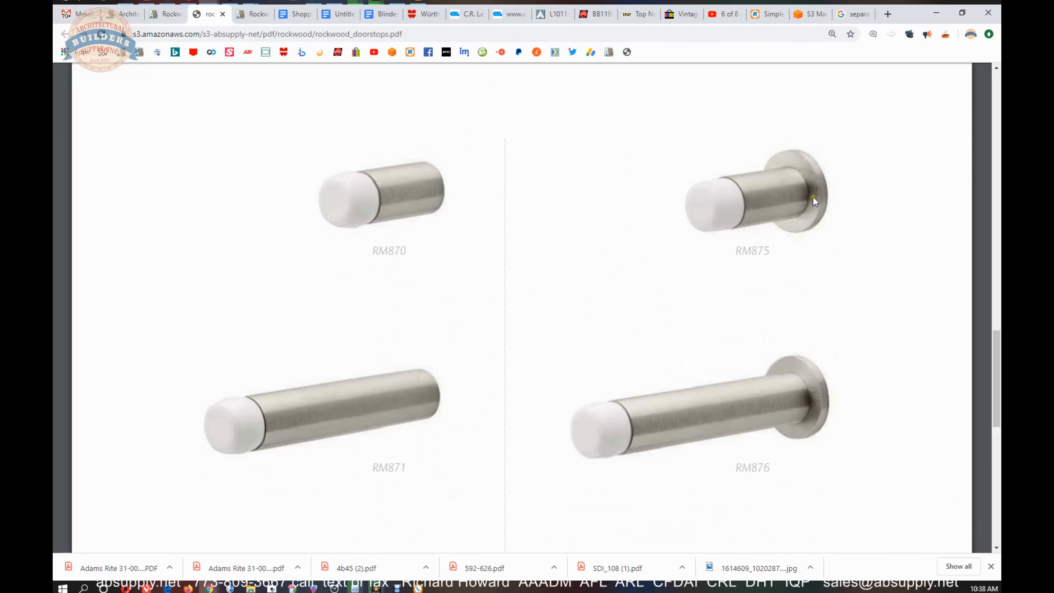
pyautogui.moveTo(824, 193)
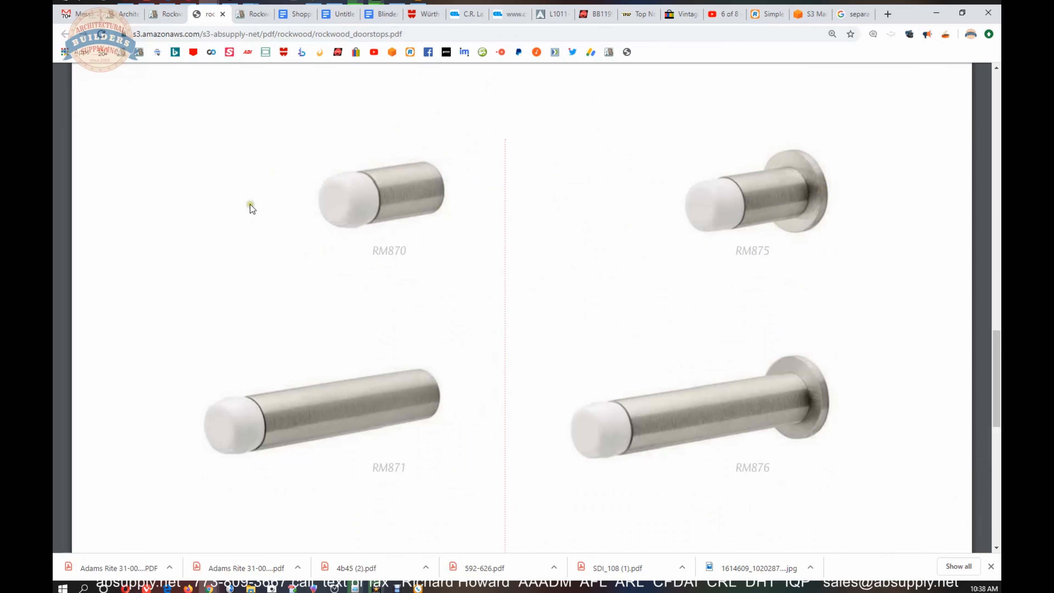
pyautogui.moveTo(818, 182)
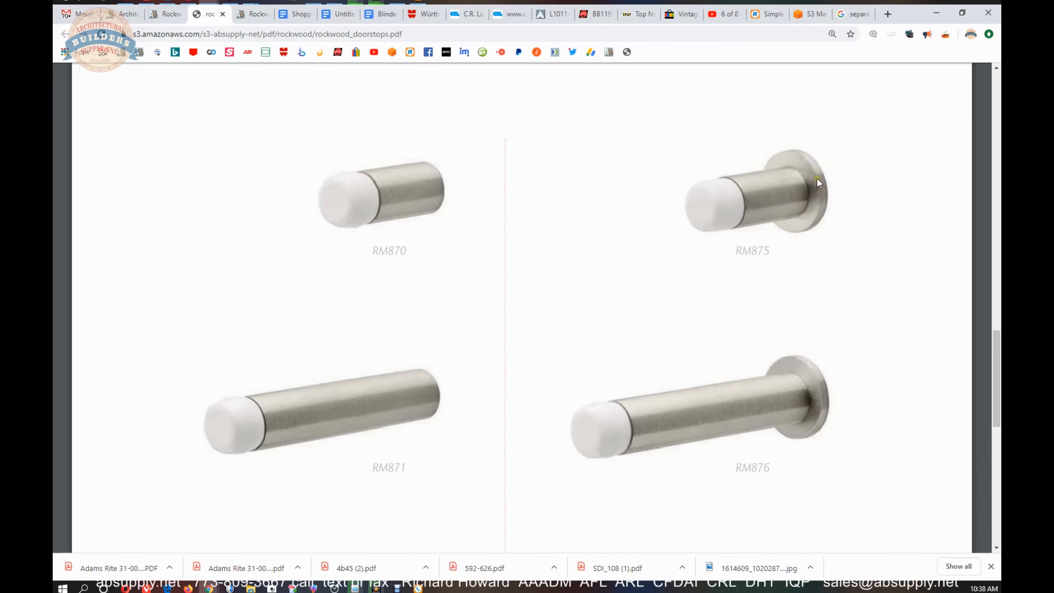
pyautogui.moveTo(488, 294)
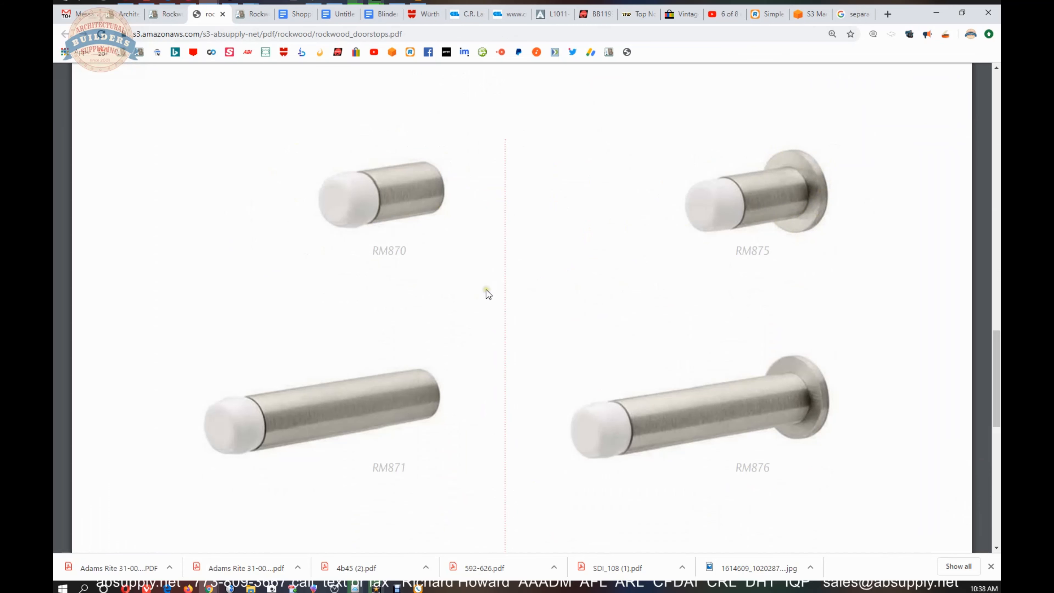
pyautogui.moveTo(629, 369)
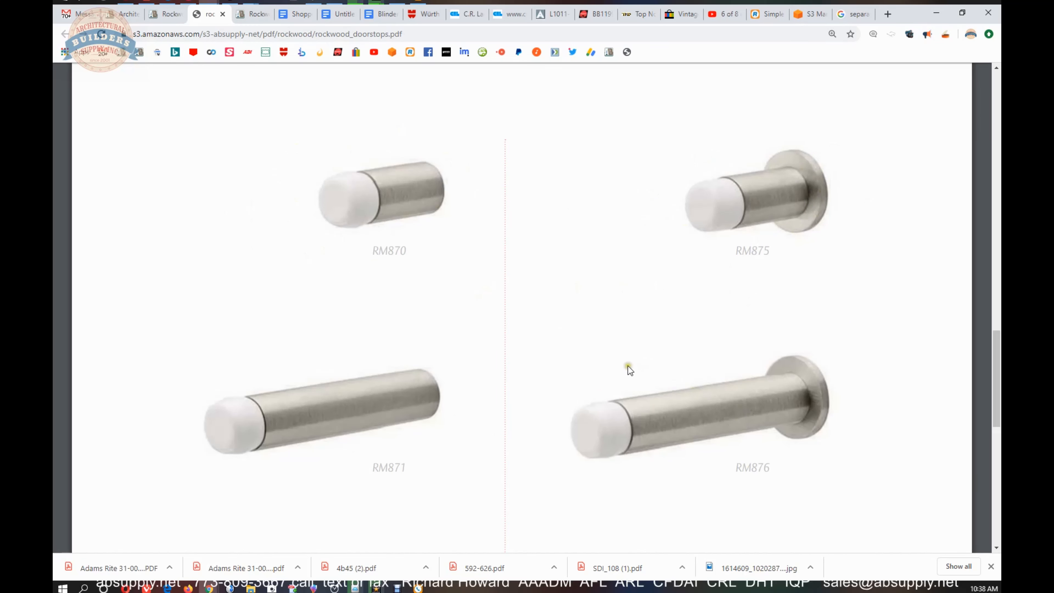
# Step: Scroll to the Baseboard Mounted table for RM870–RM877 and note the 1" base value of RM875
pyautogui.scroll(-3)
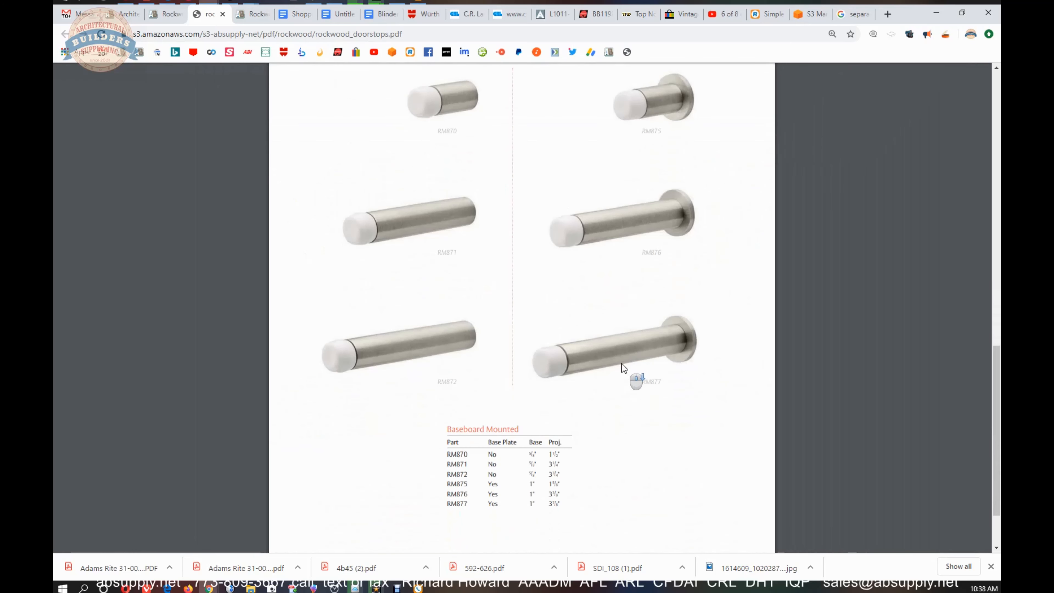
pyautogui.scroll(-3)
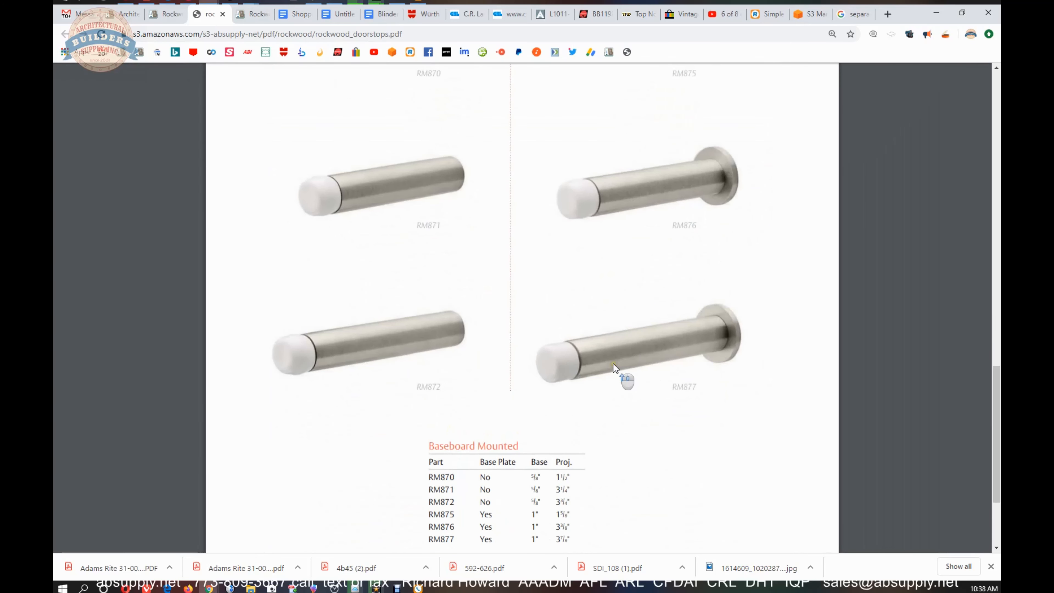
pyautogui.scroll(-3)
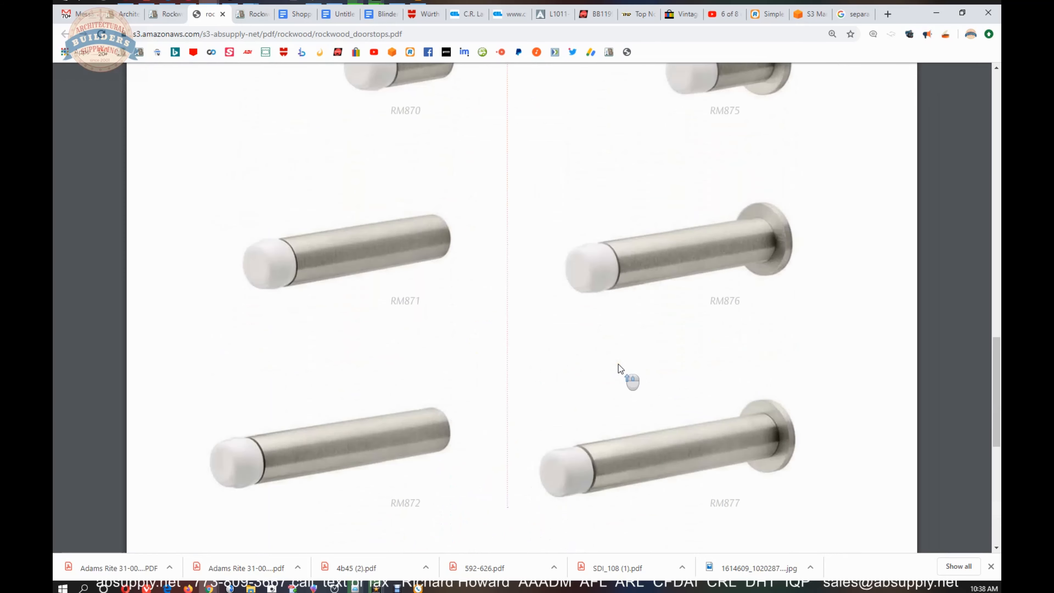
pyautogui.scroll(-3)
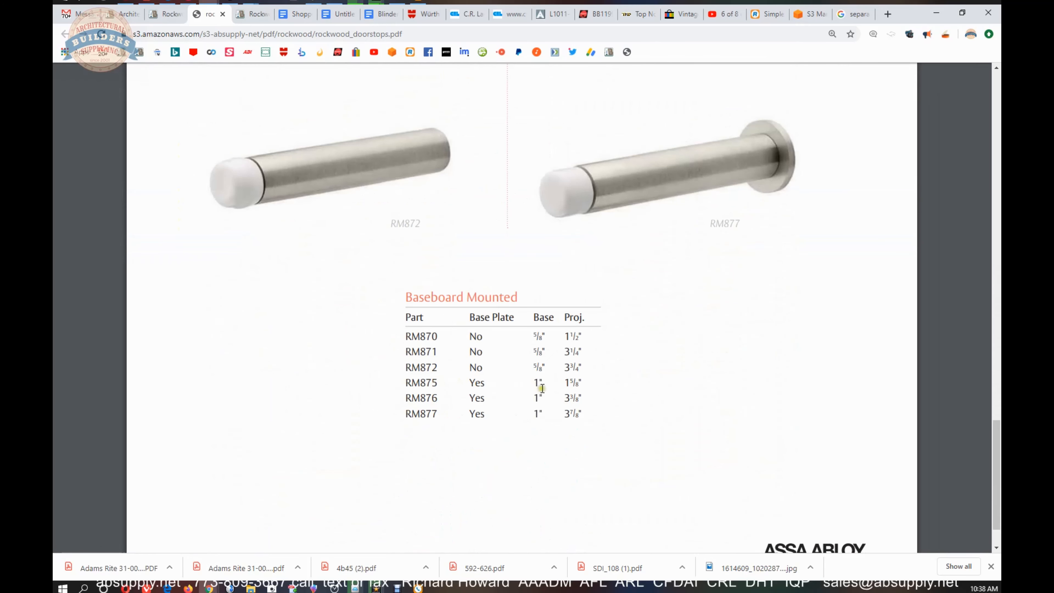
pyautogui.doubleClick(572, 383)
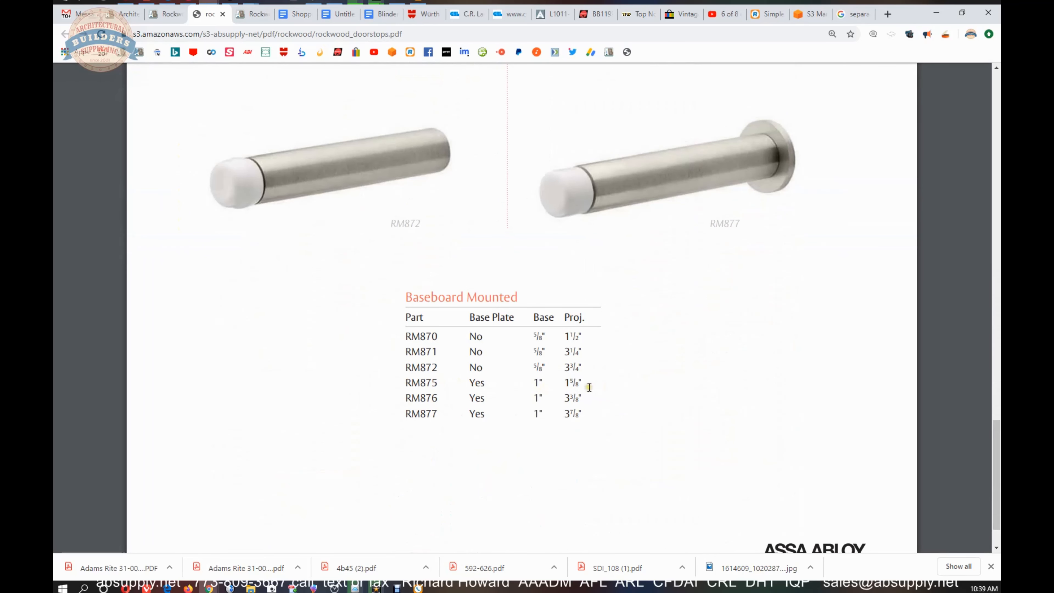
pyautogui.moveTo(533, 381)
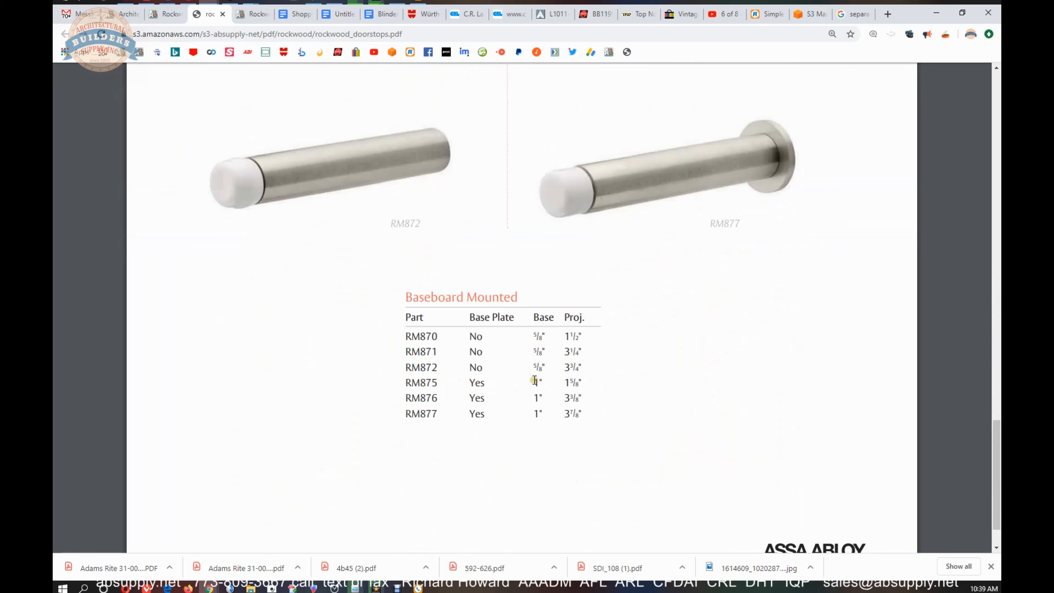
pyautogui.scroll(-3)
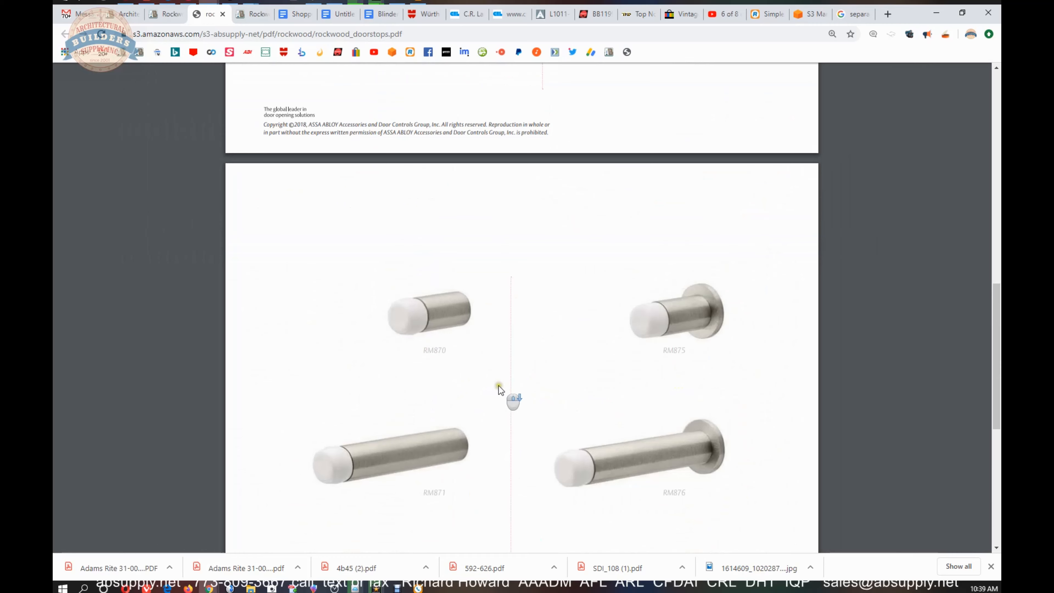
pyautogui.scroll(-3)
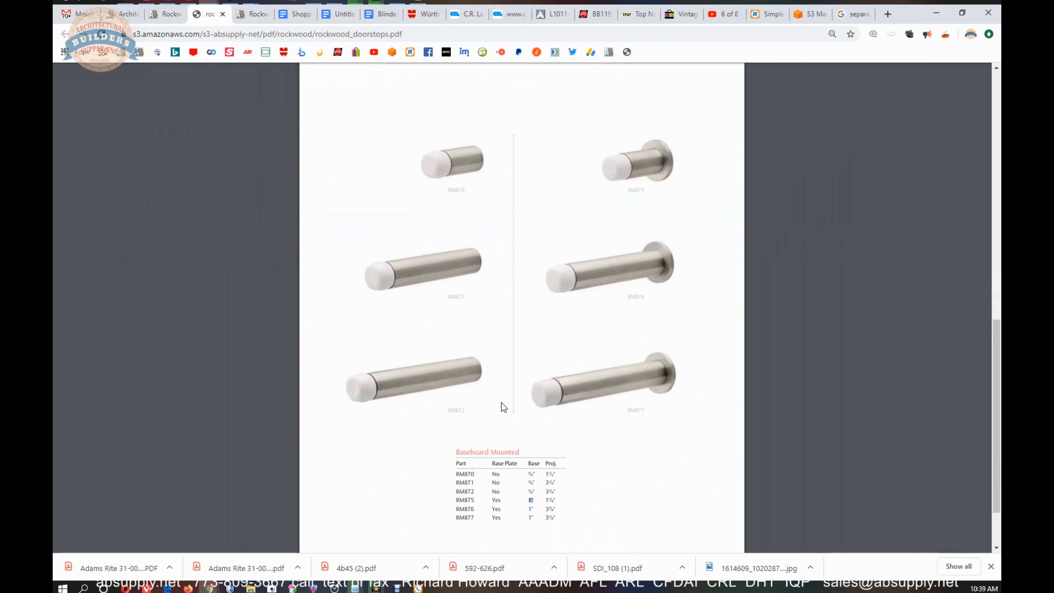
pyautogui.moveTo(604, 427)
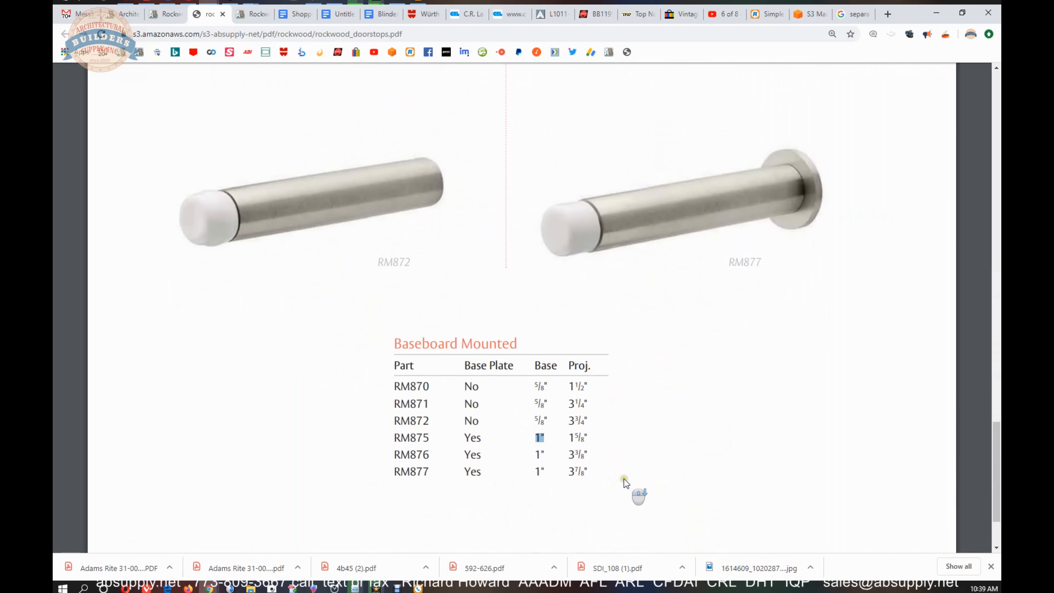
pyautogui.scroll(-3)
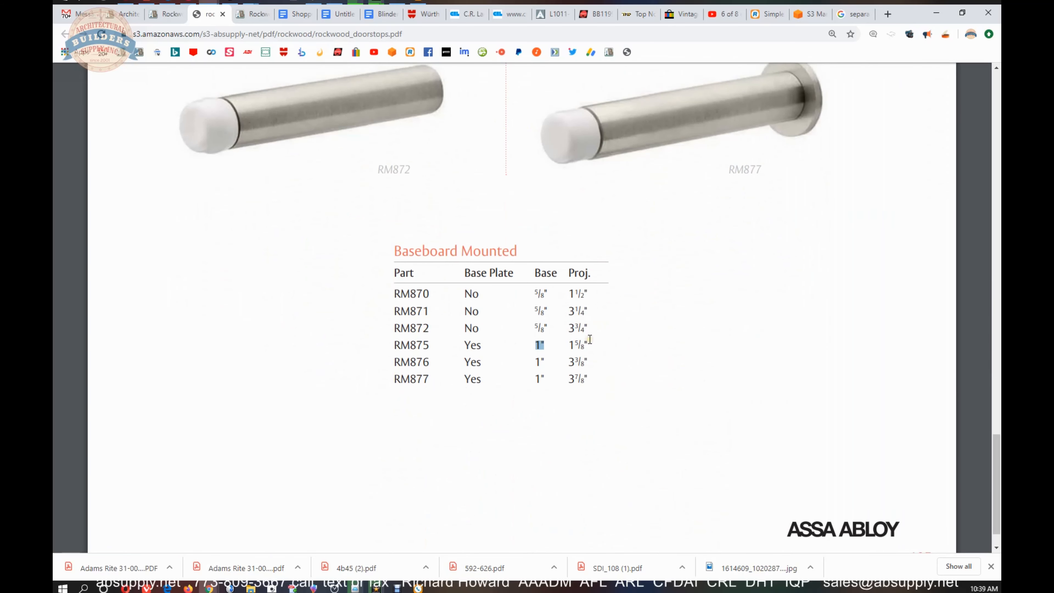
pyautogui.moveTo(593, 289)
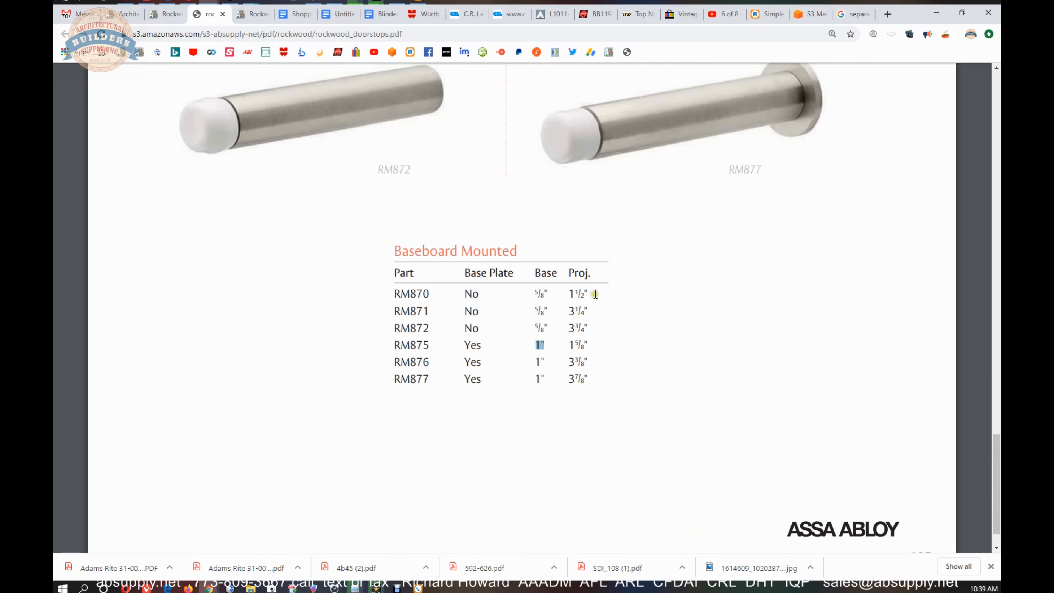
# Step: Scroll the brochure back to its first Door Stops page with models RM850–RM867
pyautogui.scroll(-3)
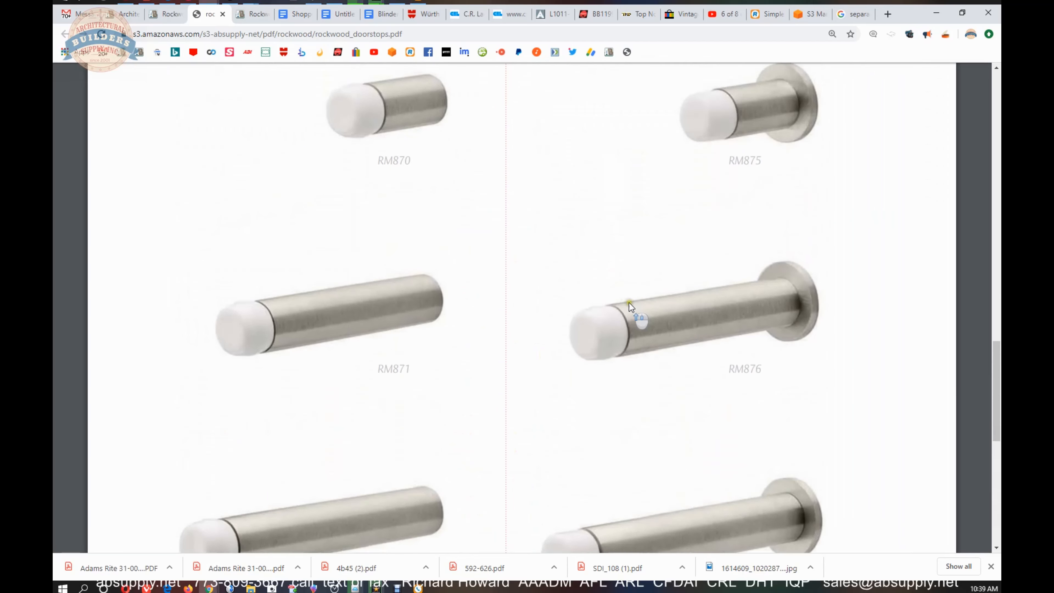
pyautogui.scroll(3)
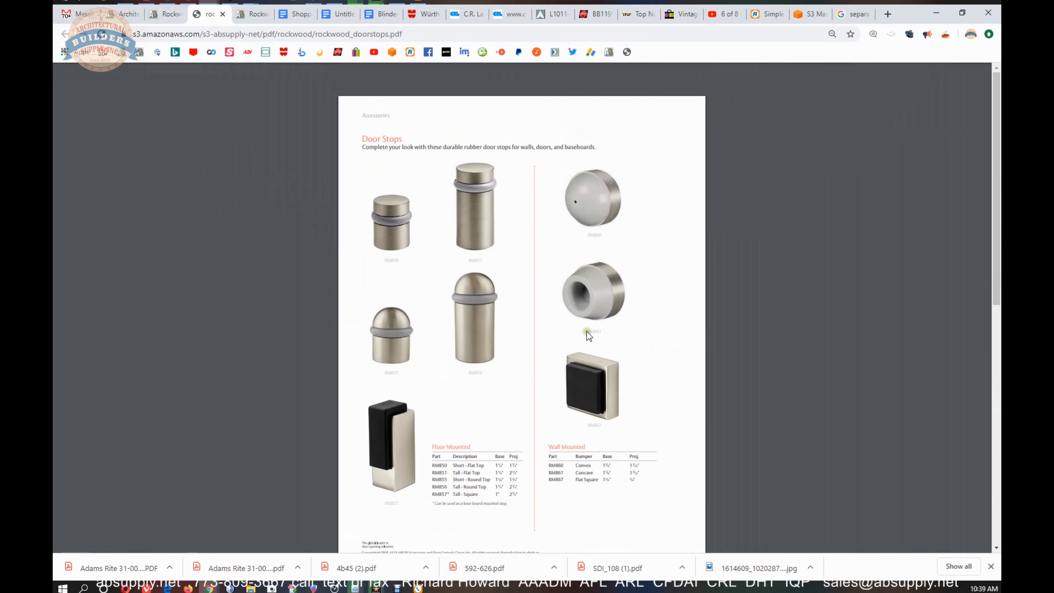
pyautogui.scroll(-3)
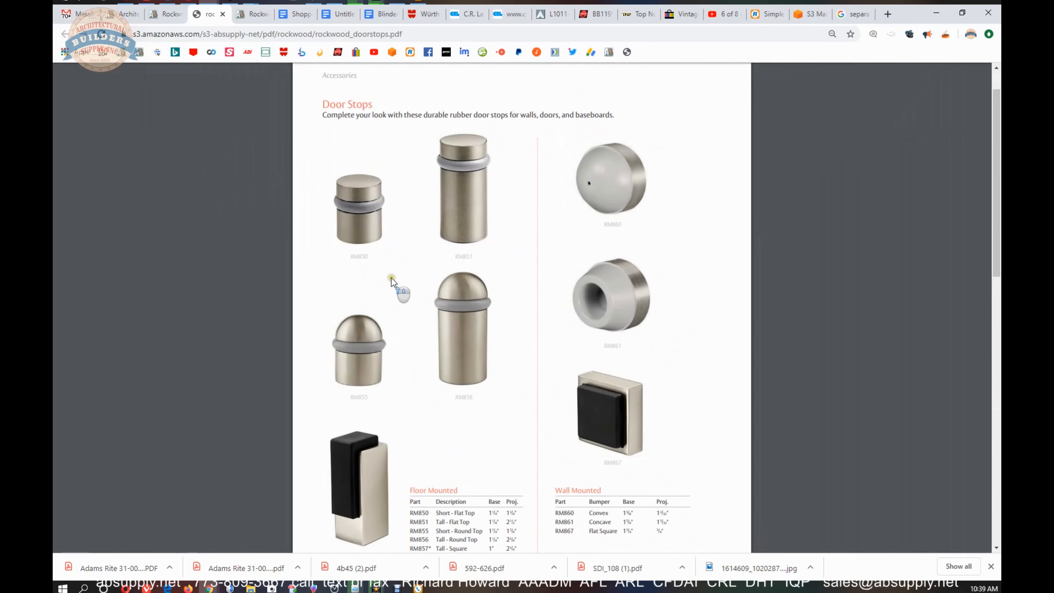
pyautogui.scroll(-3)
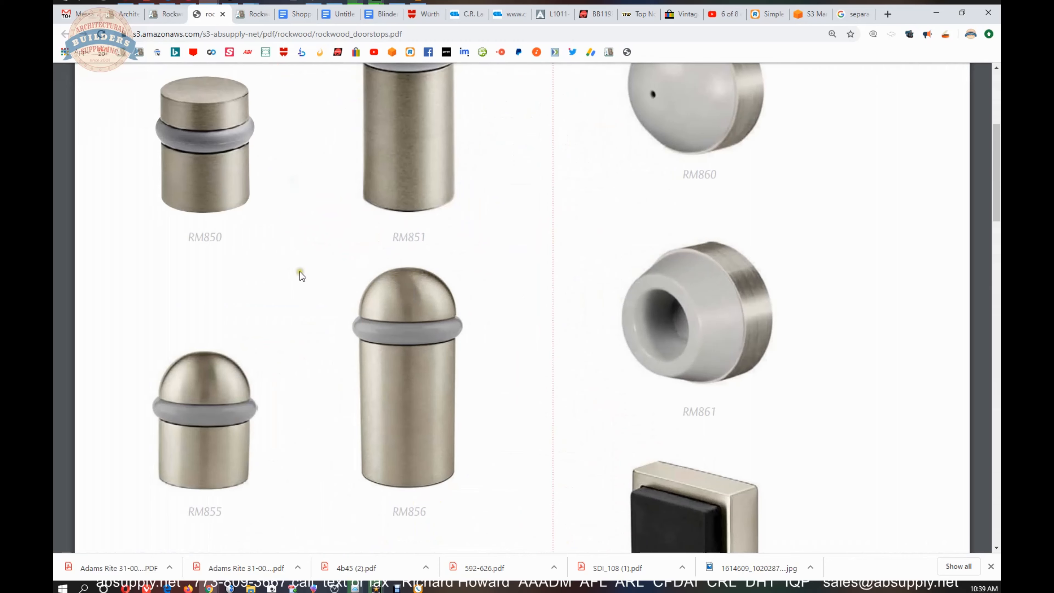
pyautogui.scroll(-3)
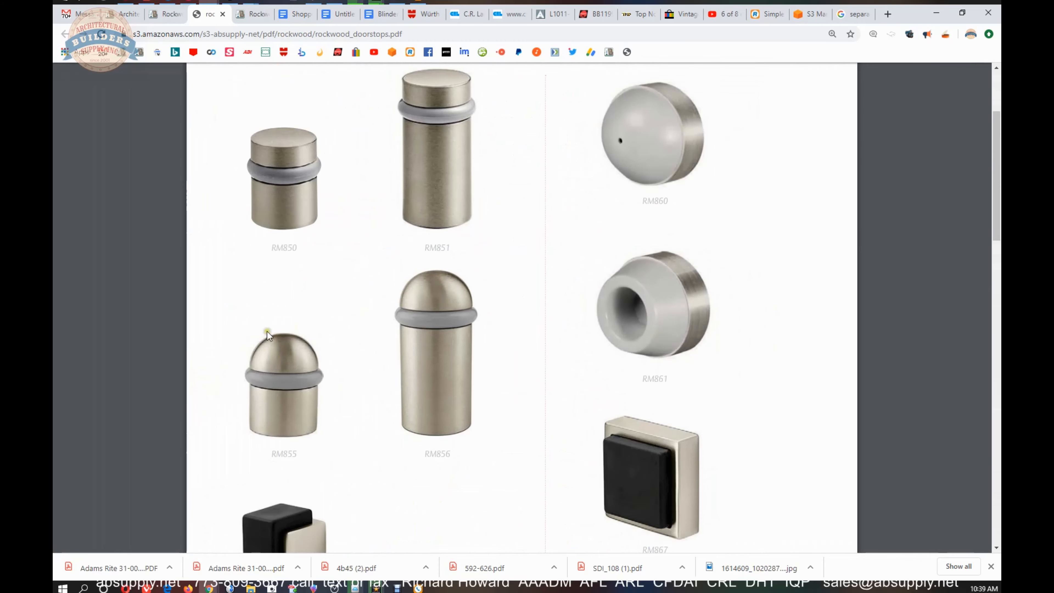
pyautogui.moveTo(569, 291)
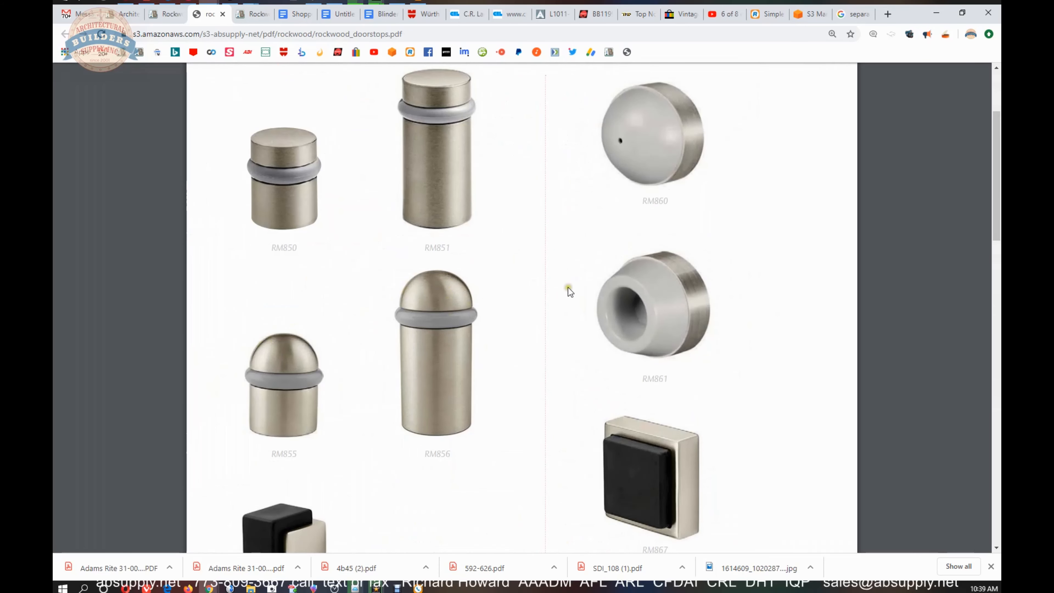
pyautogui.scroll(3)
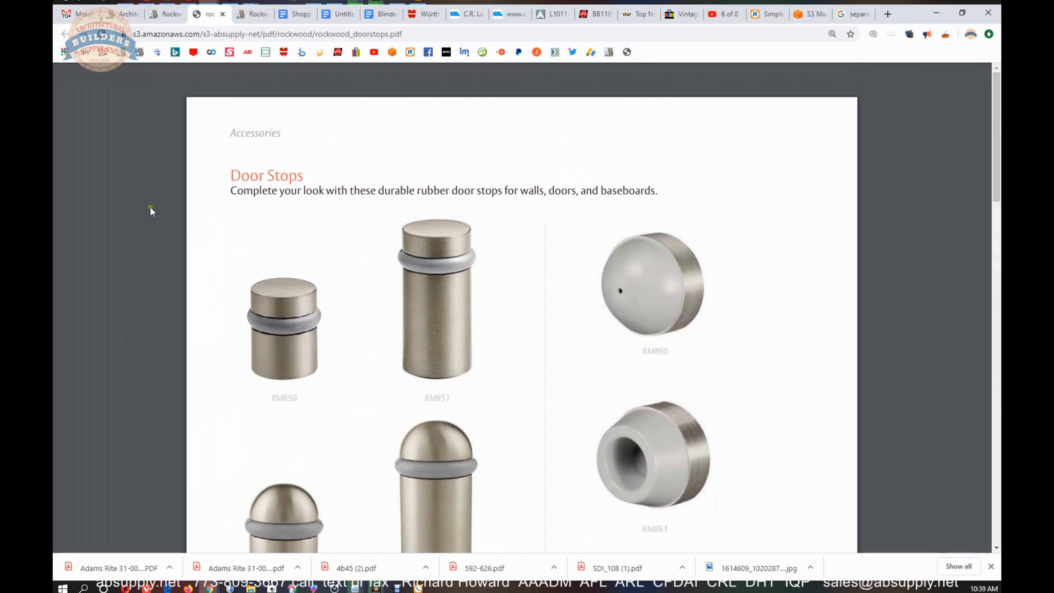
pyautogui.moveTo(325, 274)
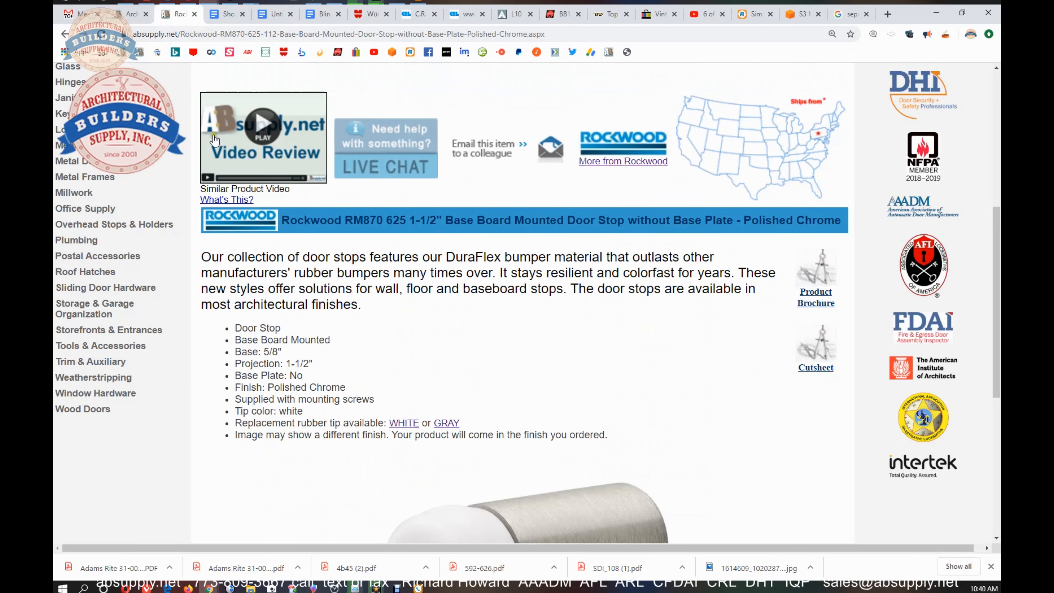
pyautogui.moveTo(847, 469)
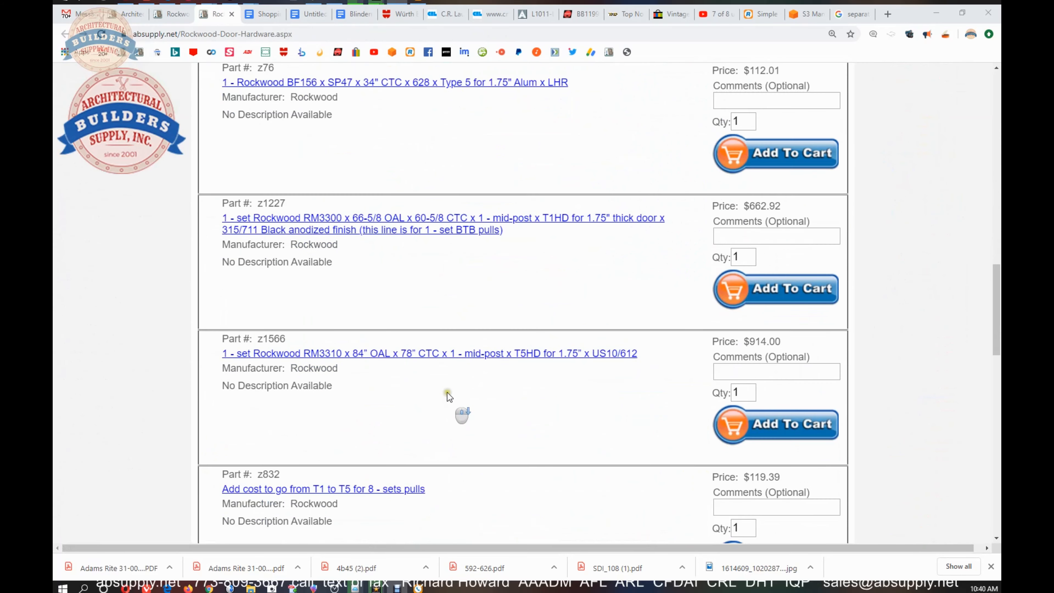
# Step: Scroll the Rockwood Door Hardware page to its catalog, brochure and price list document links
pyautogui.scroll(-3)
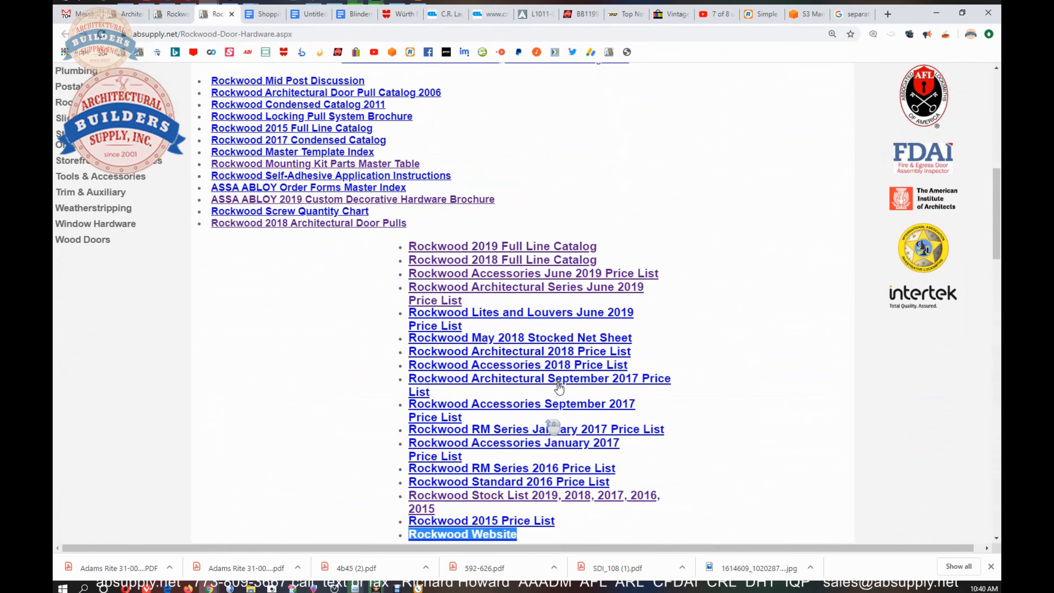
pyautogui.moveTo(501, 246)
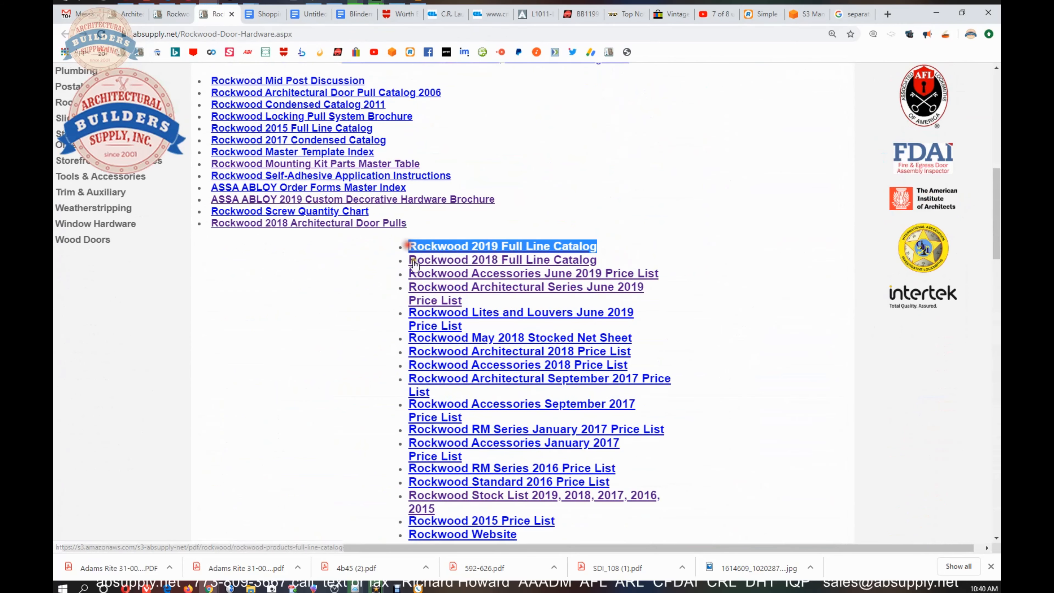
pyautogui.moveTo(273, 349)
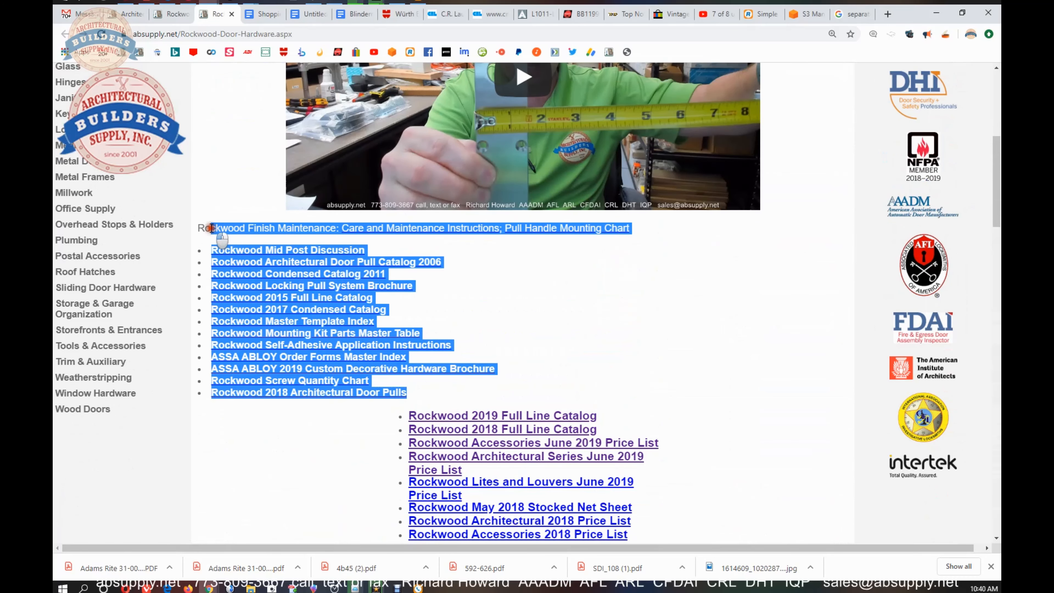
pyautogui.click(490, 356)
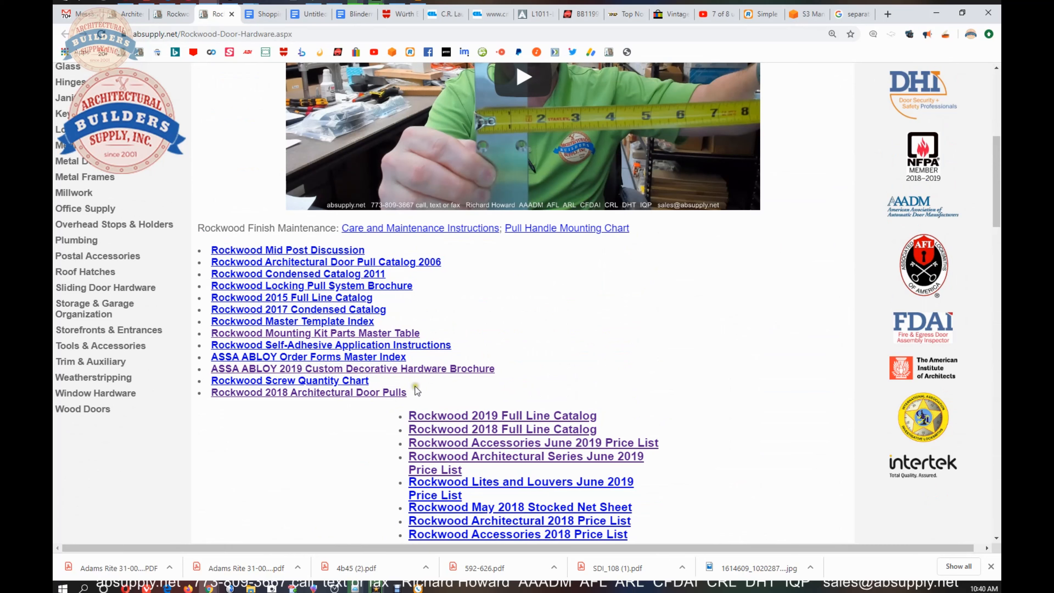
pyautogui.moveTo(437, 336)
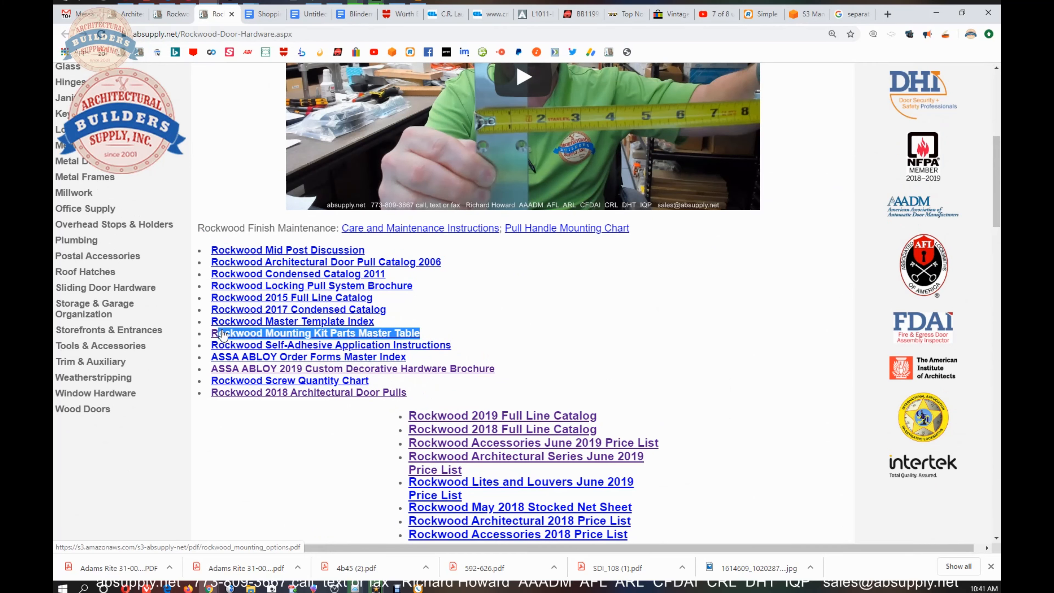
pyautogui.scroll(-3)
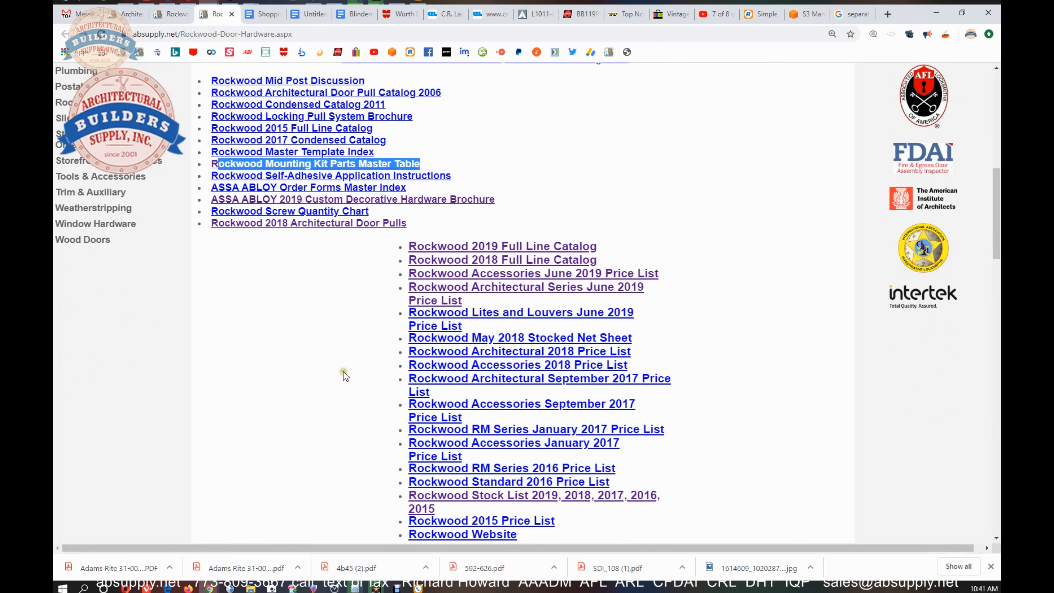
pyautogui.moveTo(631, 255)
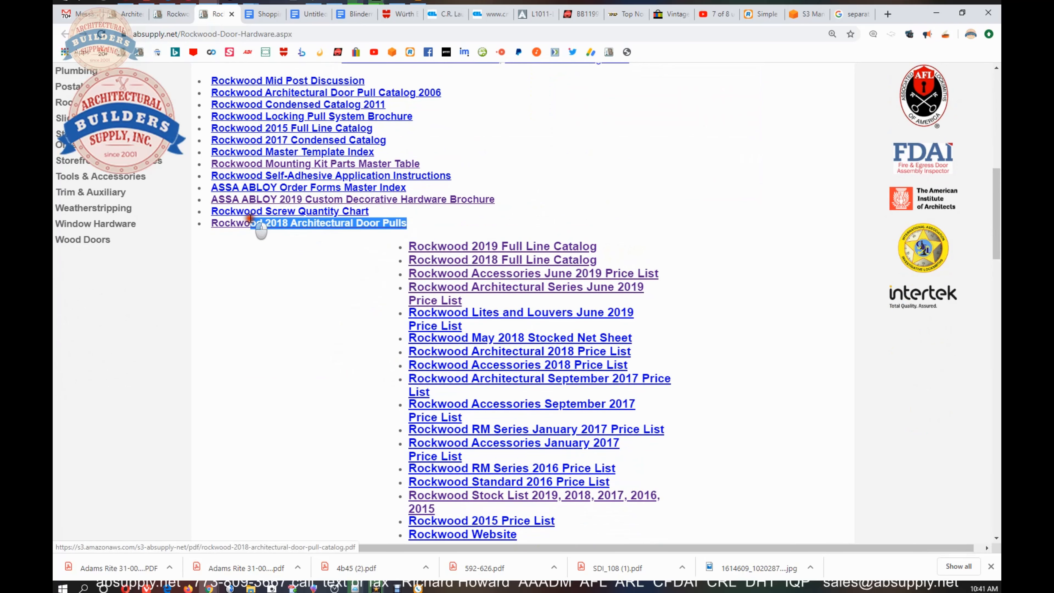
# Step: Open the Rockwood 2018 Architectural Door Pulls catalog and page down to the Custom Manufacturing section
pyautogui.click(308, 222)
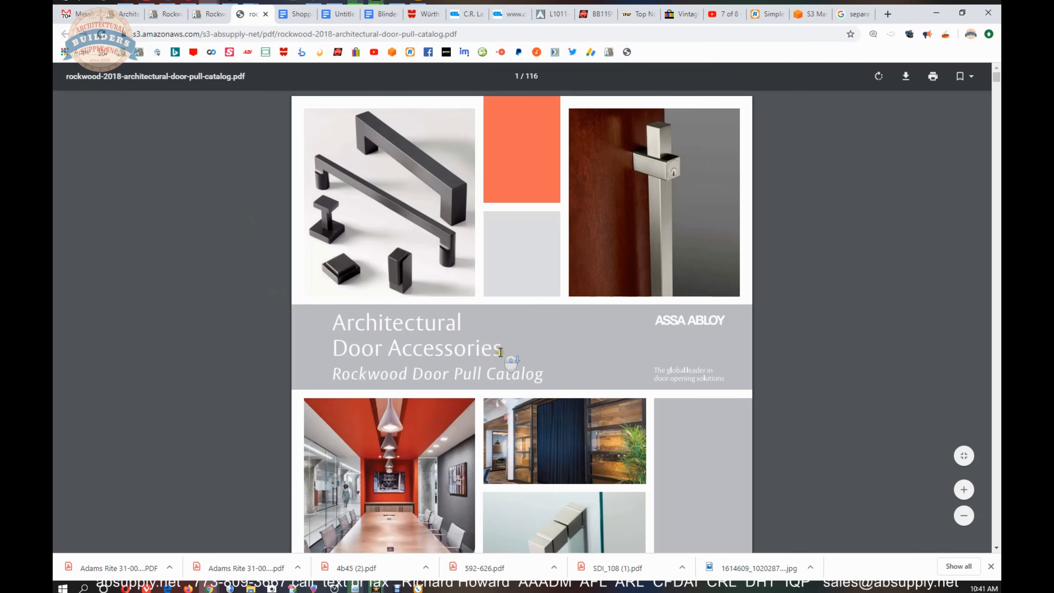
pyautogui.scroll(-3)
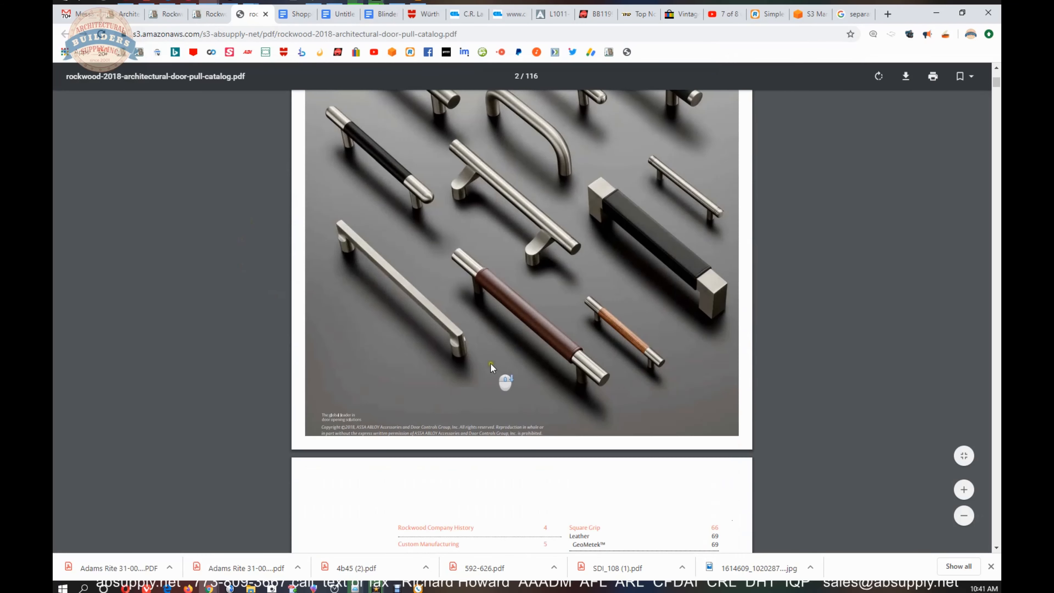
pyautogui.scroll(-3)
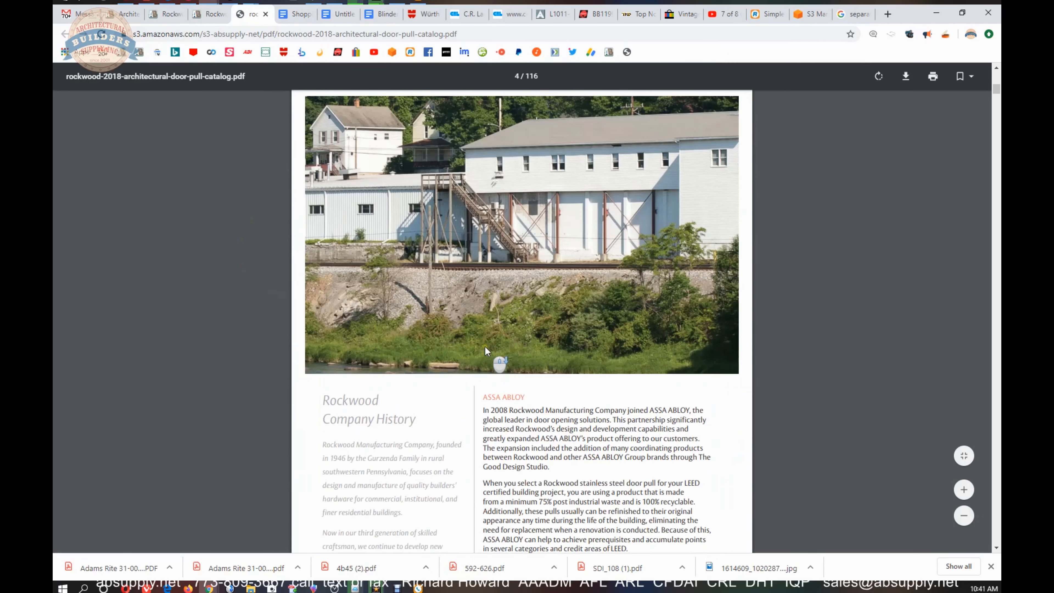
pyautogui.scroll(-3)
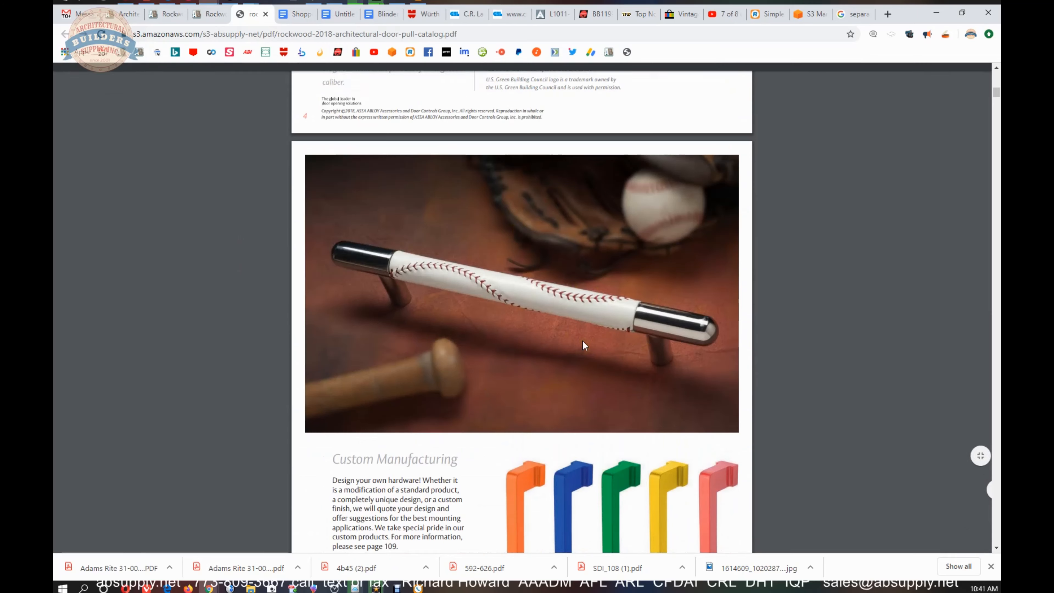
pyautogui.scroll(-3)
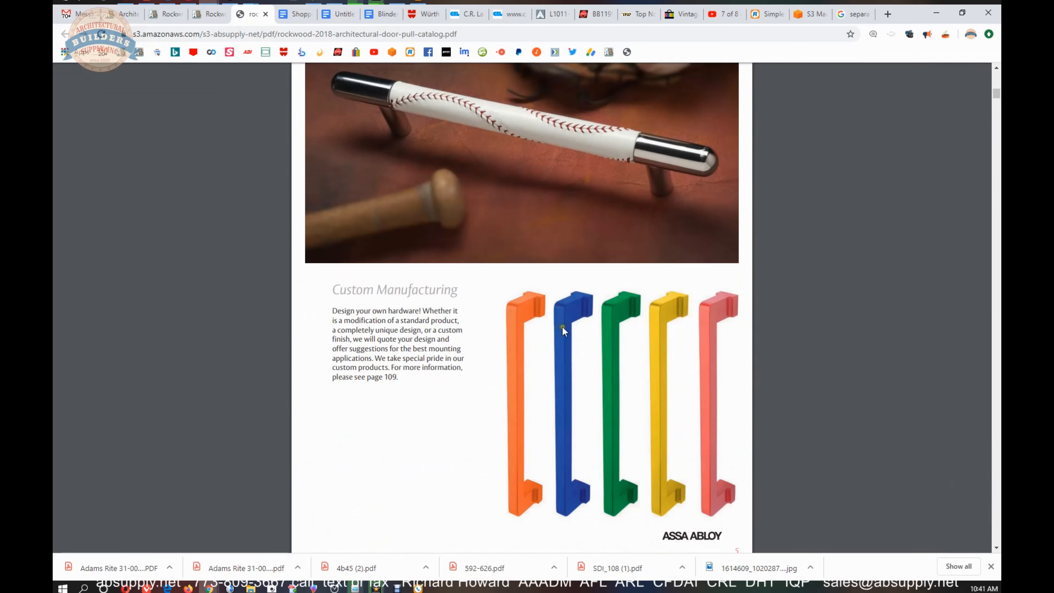
pyautogui.doubleClick(428, 290)
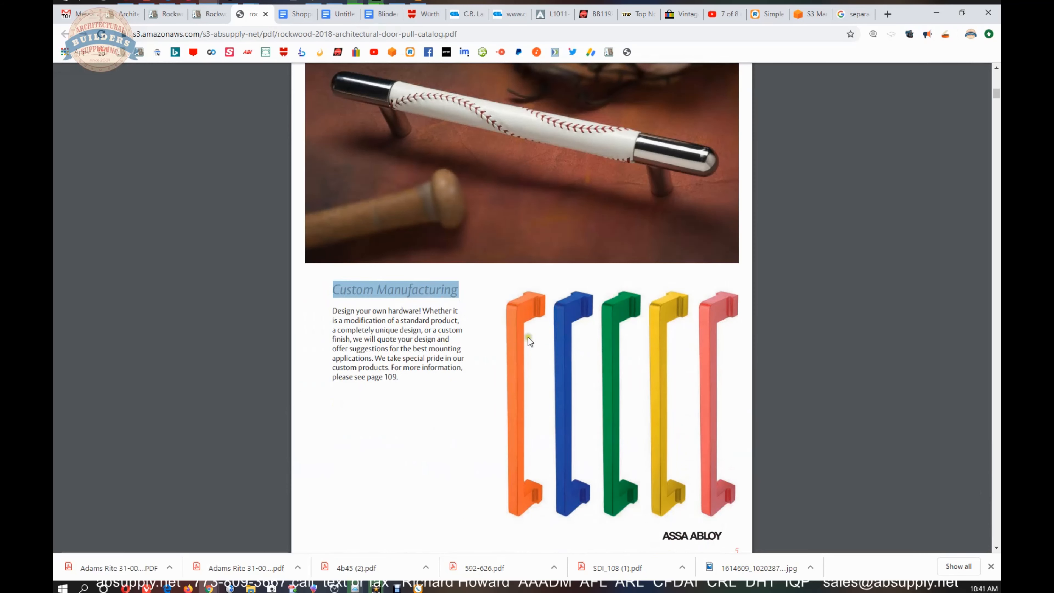
# Step: Continue down the catalog to the Architectural Finishes tables for brass, powder coat and stainless steel
pyautogui.scroll(-3)
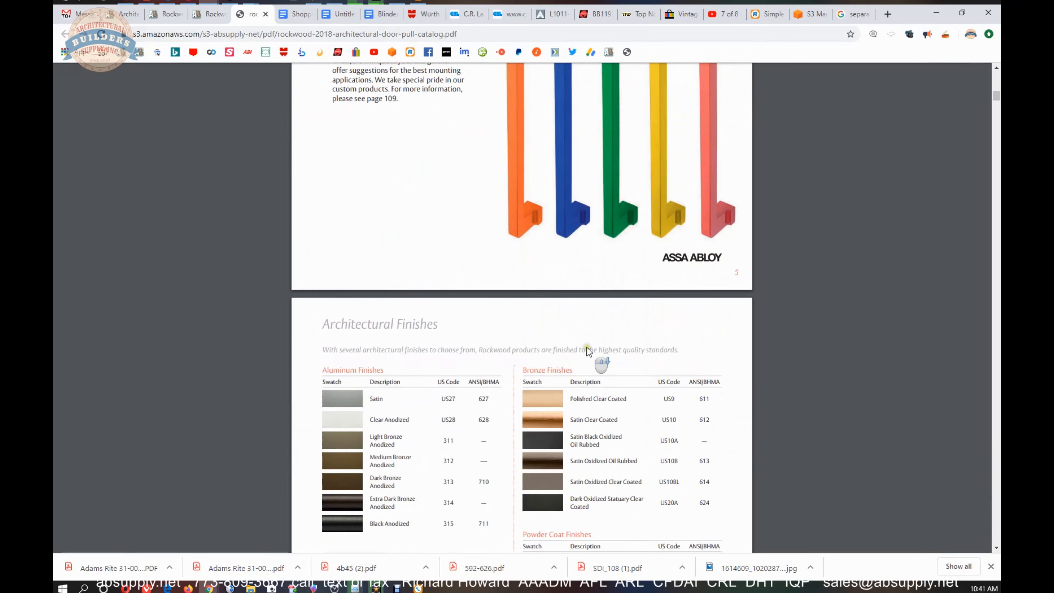
pyautogui.scroll(-3)
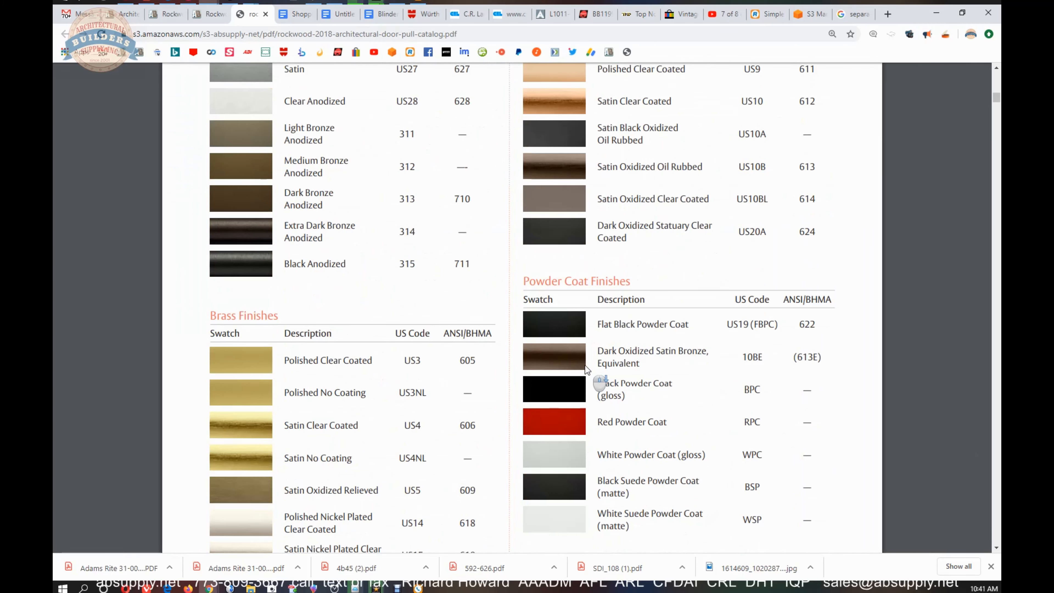
pyautogui.scroll(-3)
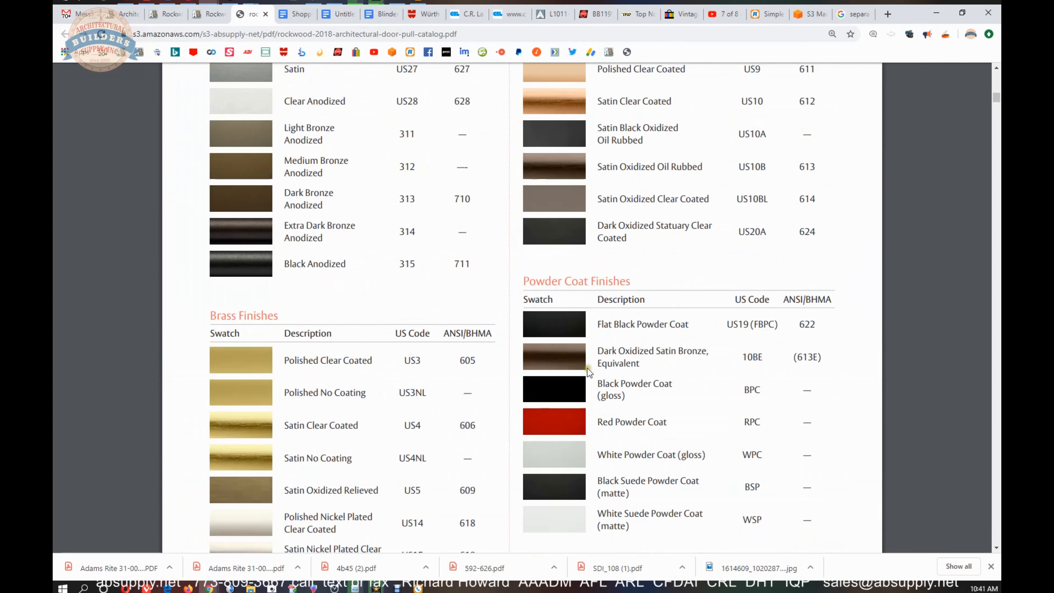
pyautogui.moveTo(613, 339)
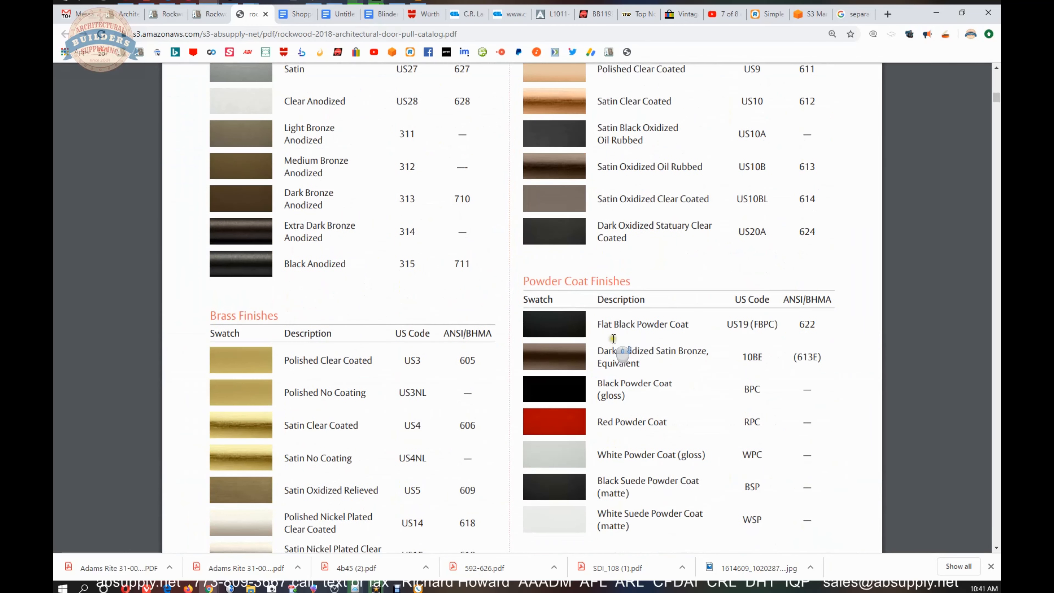
pyautogui.scroll(-3)
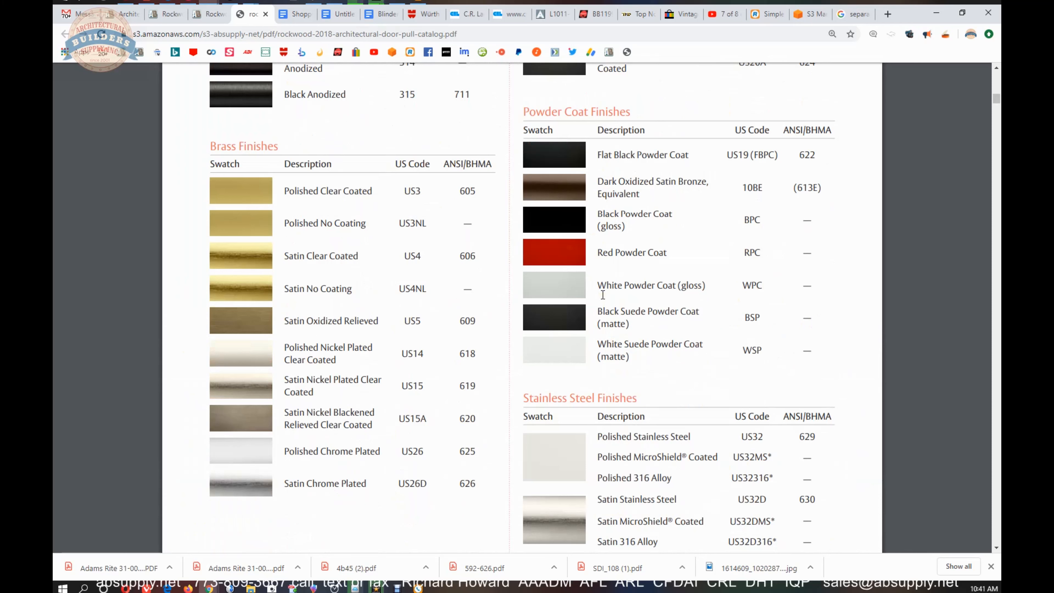
pyautogui.moveTo(520, 296)
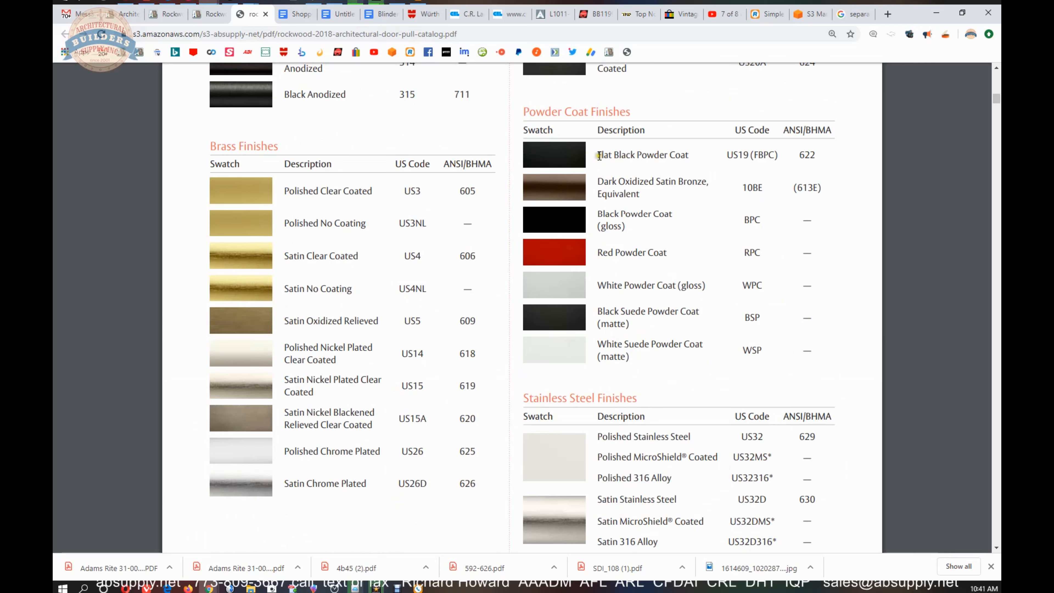
# Step: Note the Black Powder Coat (gloss) finish and scroll on to the MicroShield and Black Suede notes ending page 7
pyautogui.doubleClick(635, 214)
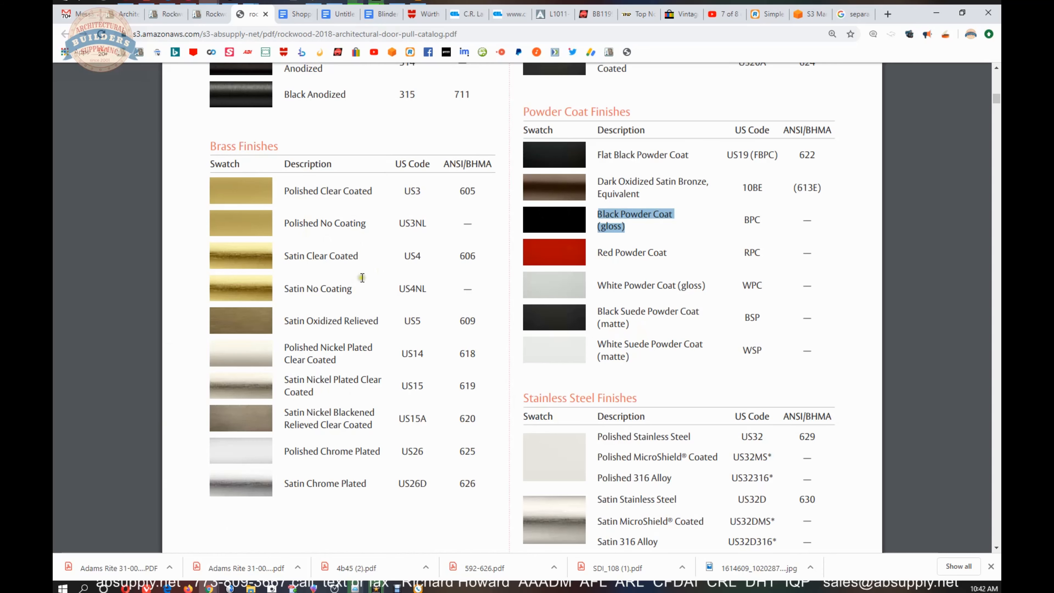
pyautogui.scroll(-3)
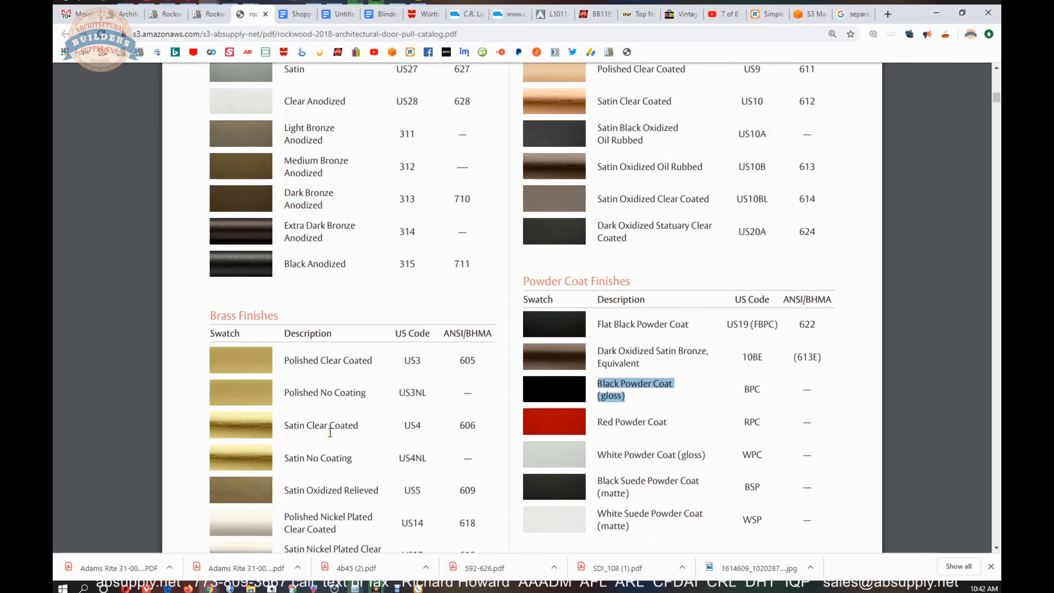
pyautogui.scroll(-3)
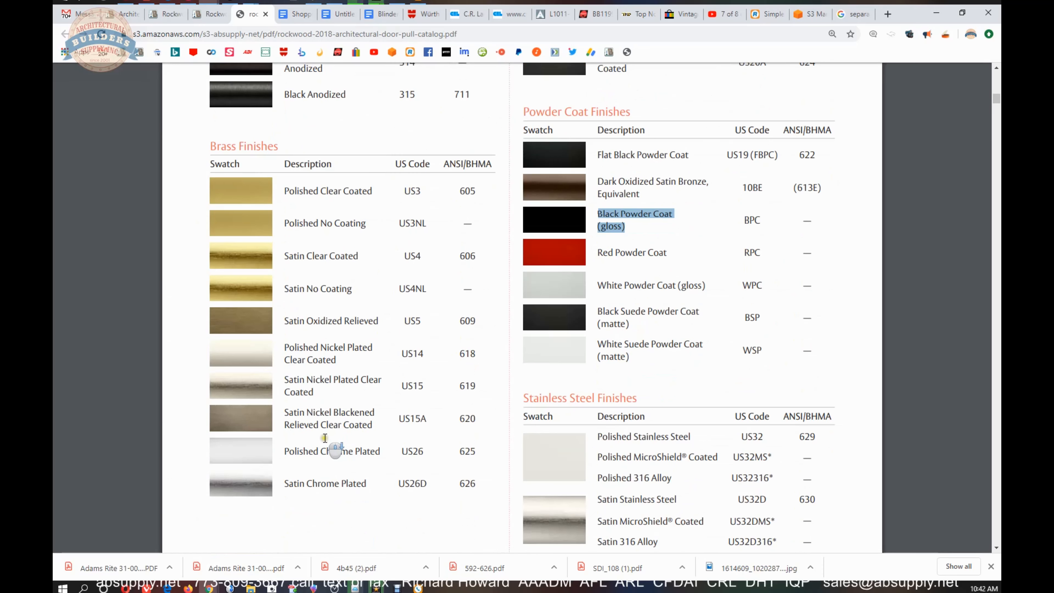
pyautogui.doubleClick(325, 482)
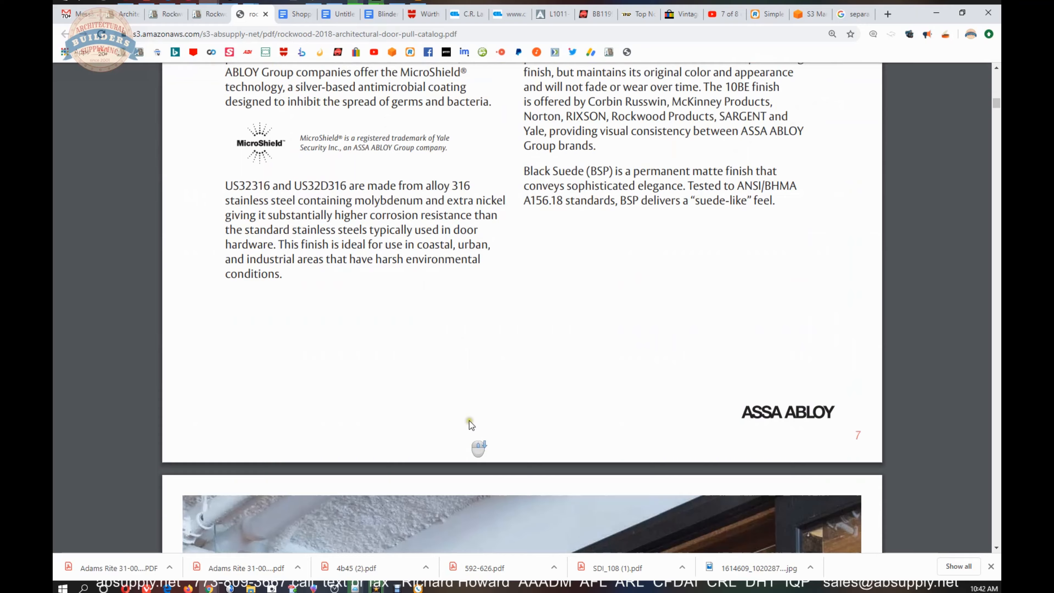
pyautogui.scroll(-3)
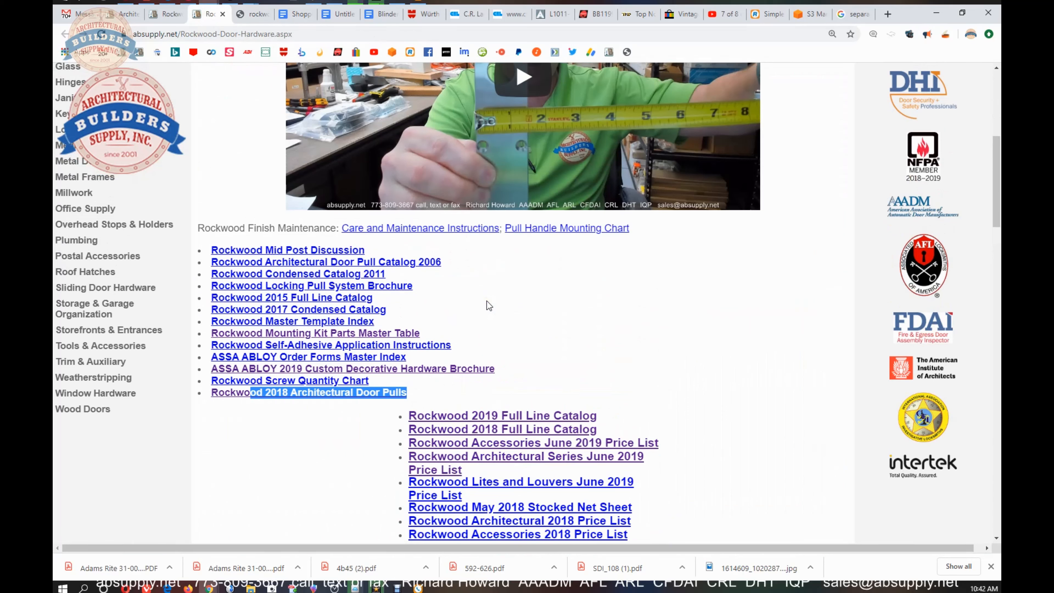
pyautogui.moveTo(510, 300)
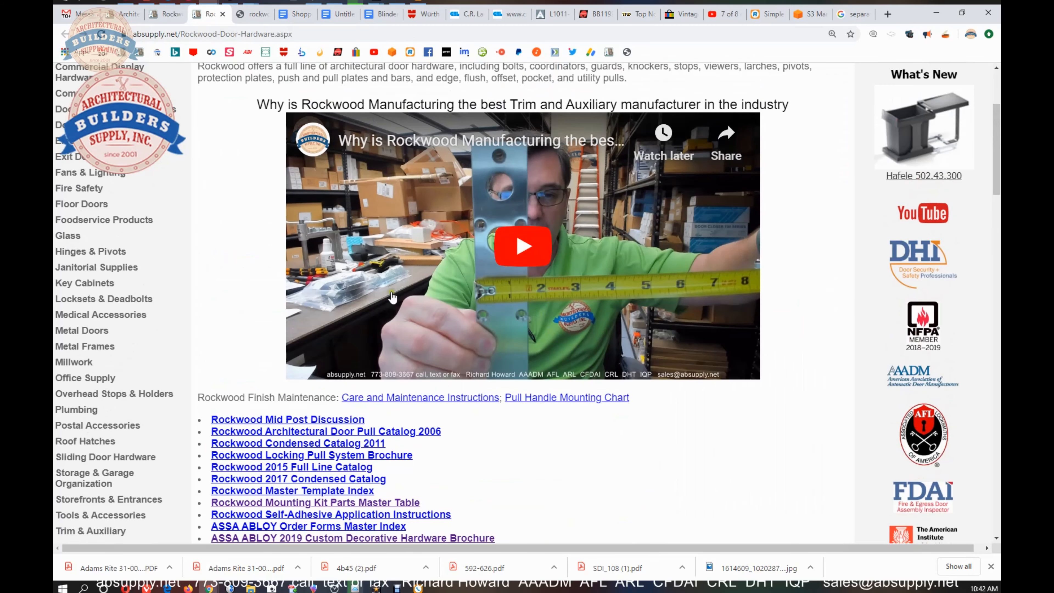
pyautogui.moveTo(501, 332)
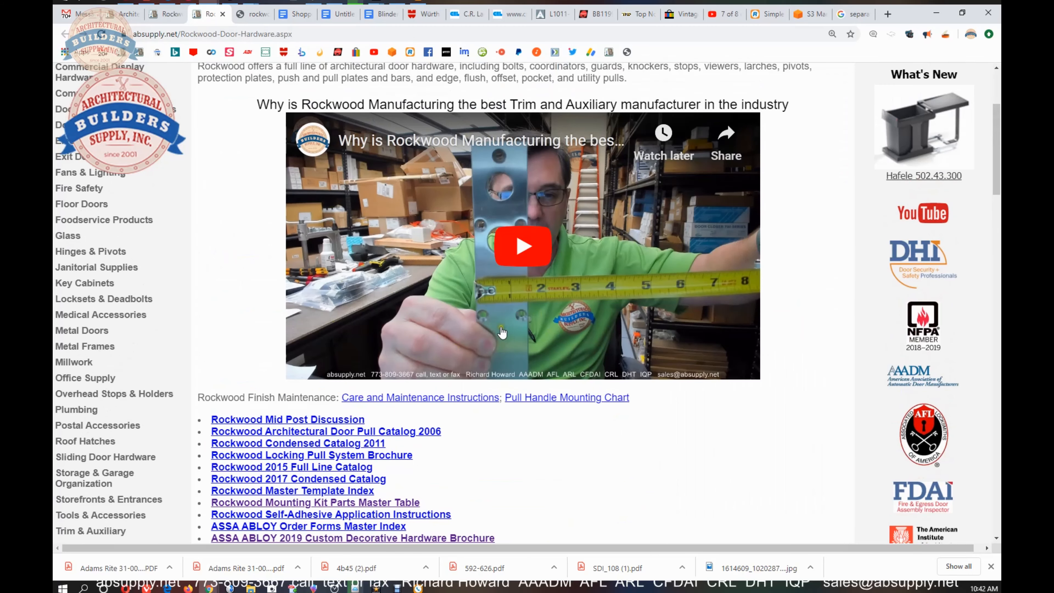
pyautogui.moveTo(374, 258)
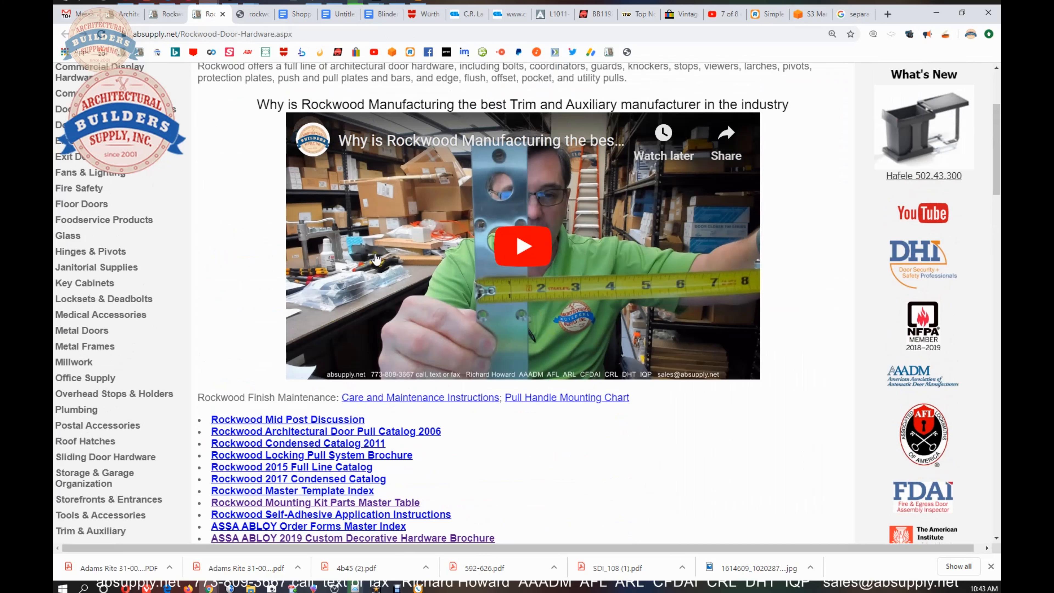
pyautogui.moveTo(384, 304)
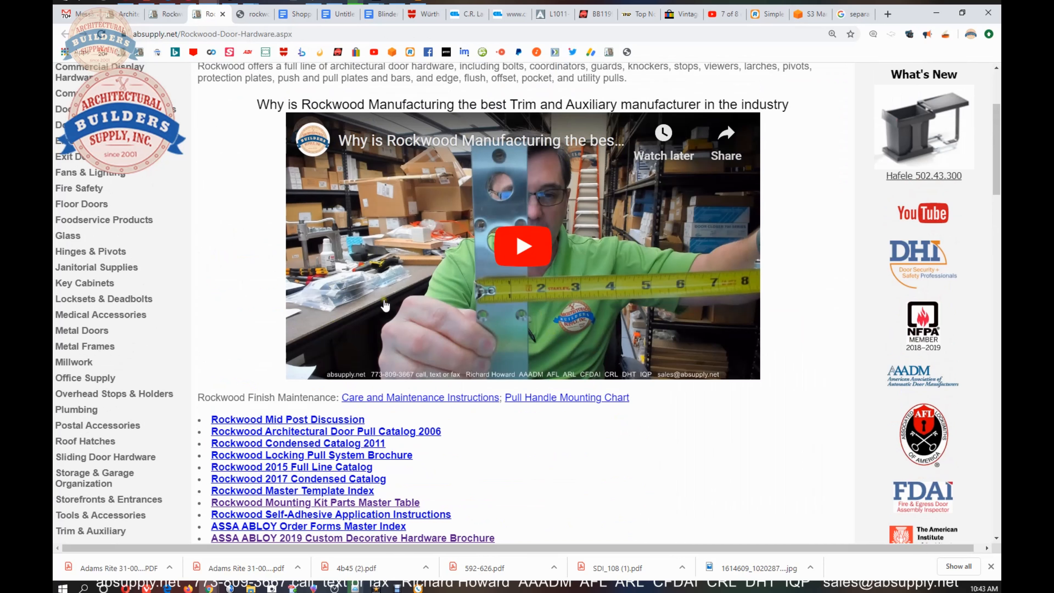
pyautogui.moveTo(384, 303)
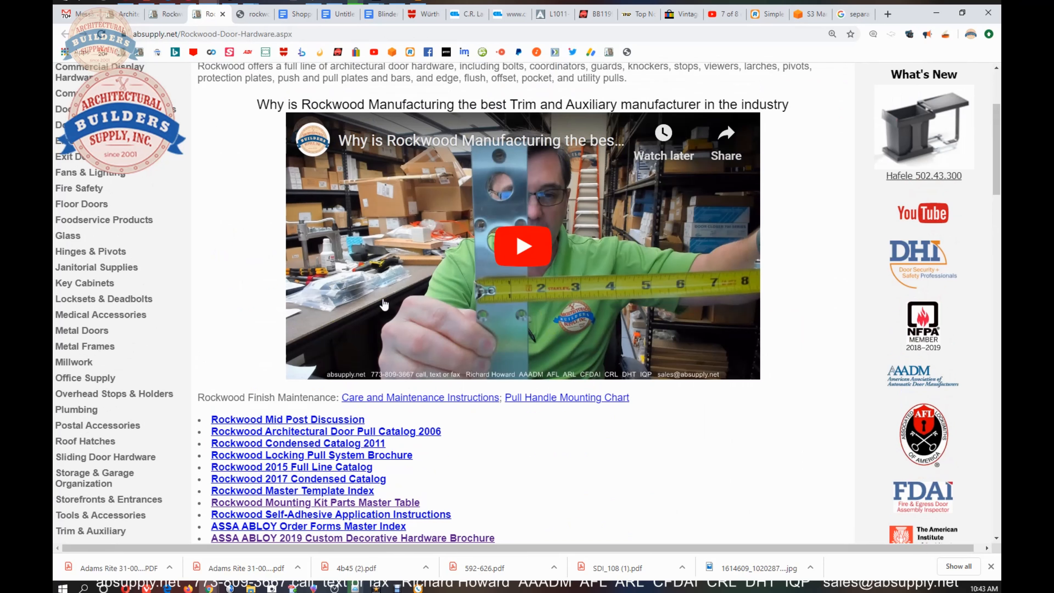